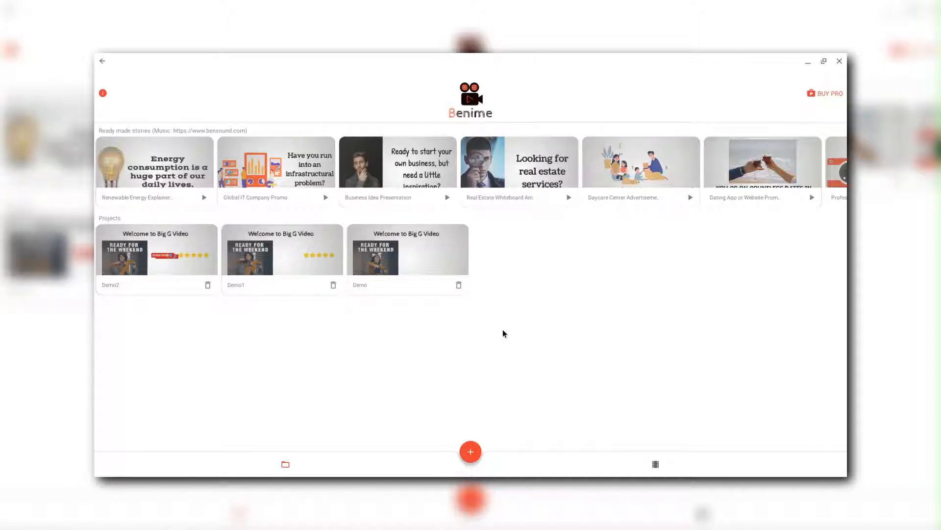
{"action": "mouse_move", "coordinate": [500, 337]}
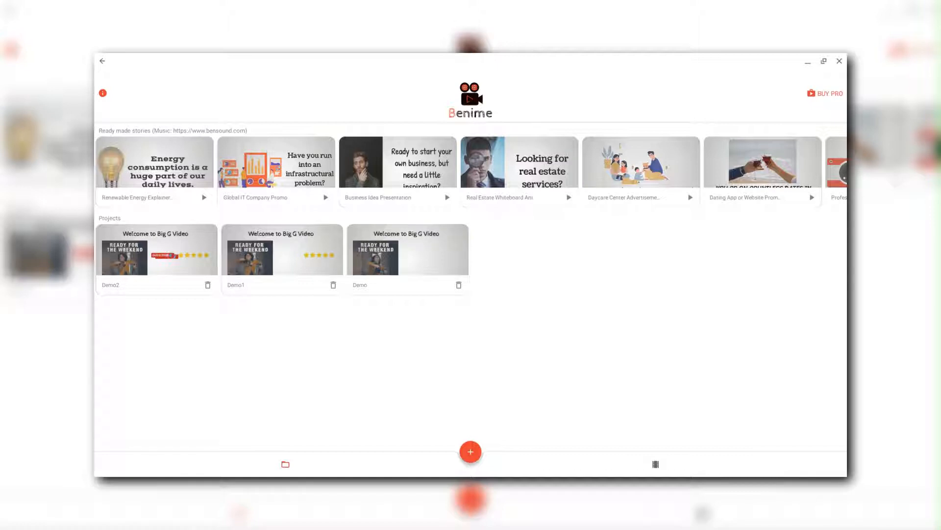
{"action": "mouse_move", "coordinate": [524, 305]}
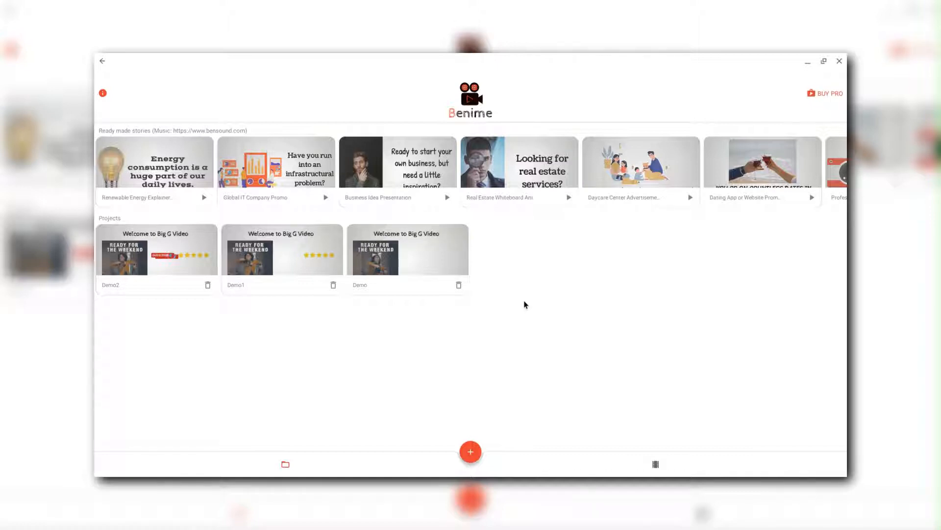
{"action": "mouse_move", "coordinate": [765, 168]}
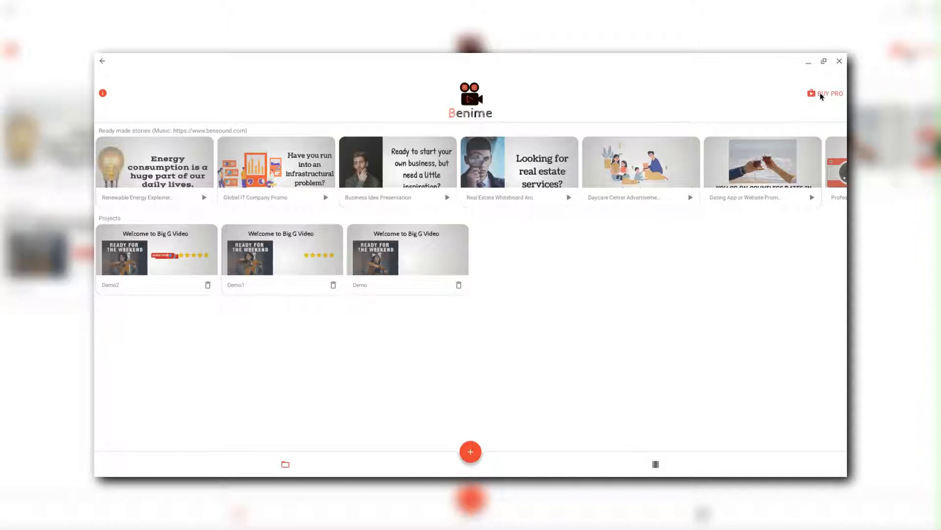
{"action": "mouse_move", "coordinate": [773, 107]}
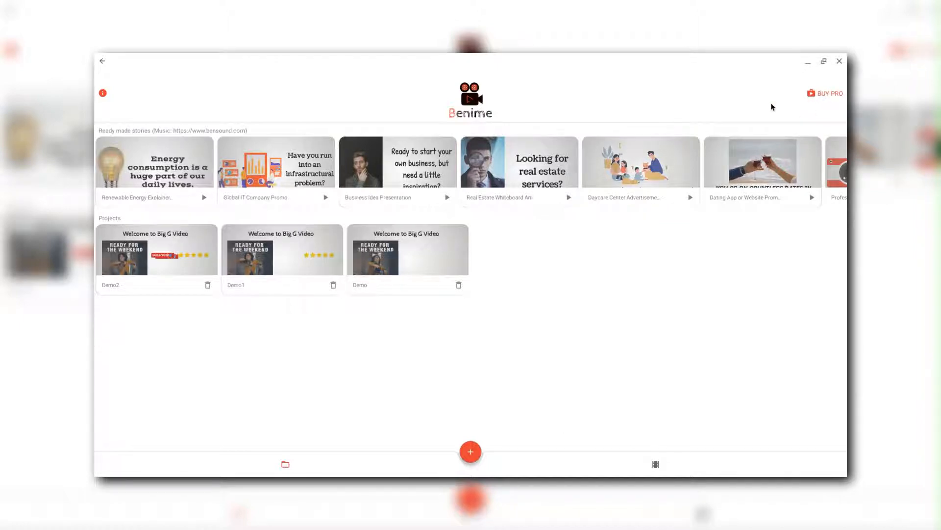
{"action": "mouse_move", "coordinate": [690, 110]}
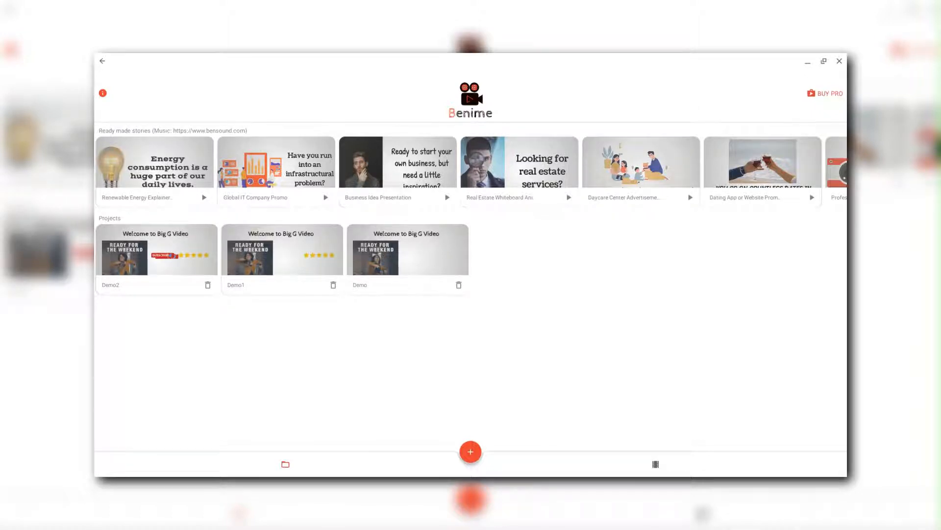
{"action": "mouse_move", "coordinate": [634, 235]}
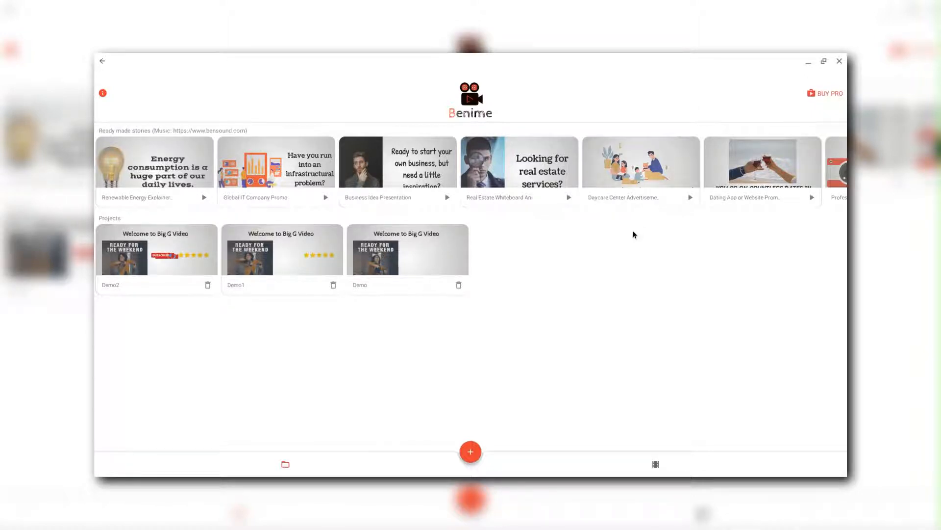
{"action": "mouse_move", "coordinate": [407, 184]}
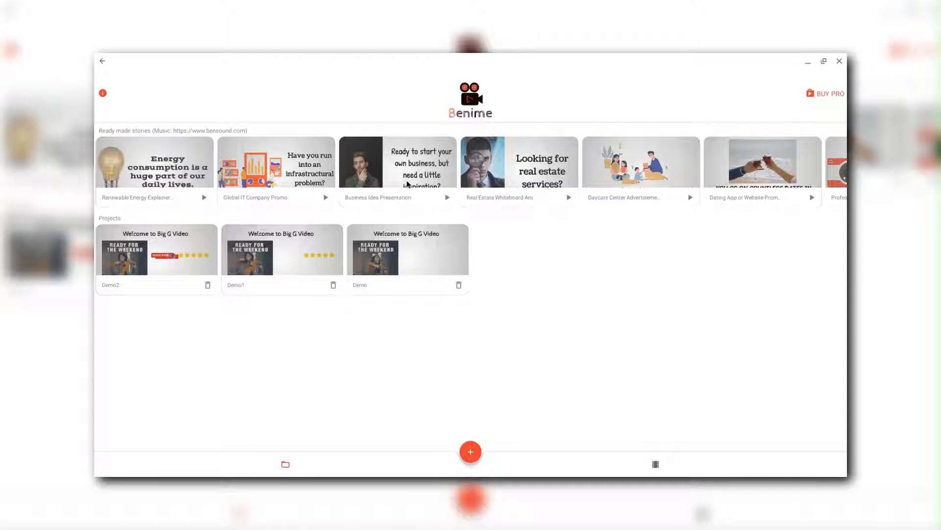
{"action": "mouse_move", "coordinate": [452, 154]}
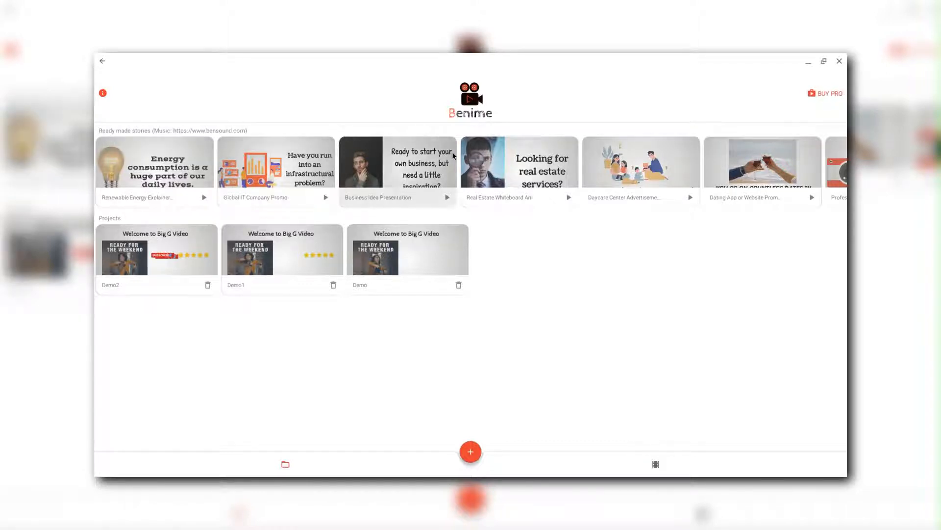
{"action": "mouse_move", "coordinate": [215, 261]}
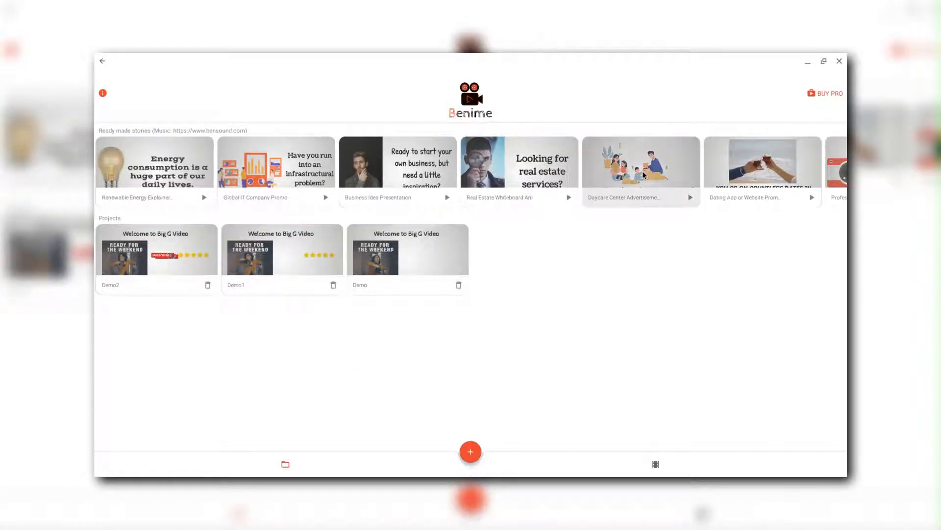
{"action": "mouse_move", "coordinate": [626, 215]}
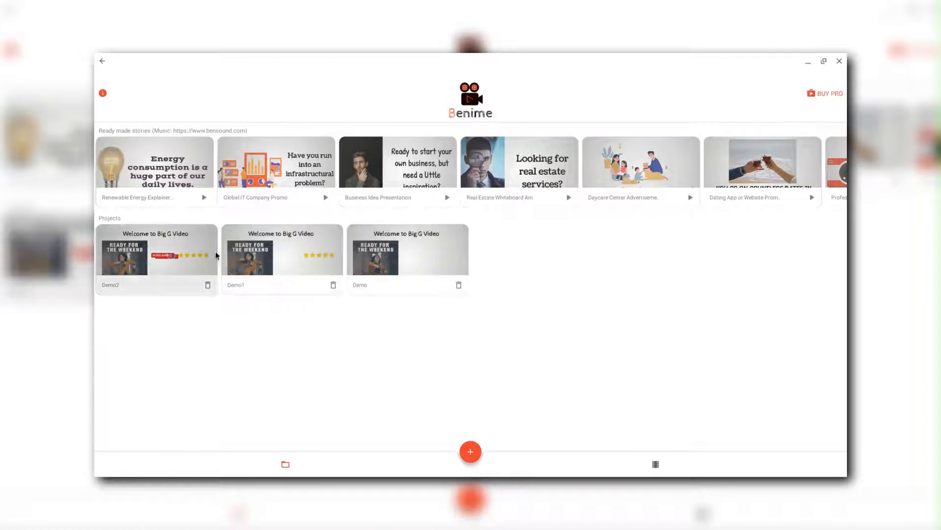
{"action": "mouse_move", "coordinate": [453, 372]}
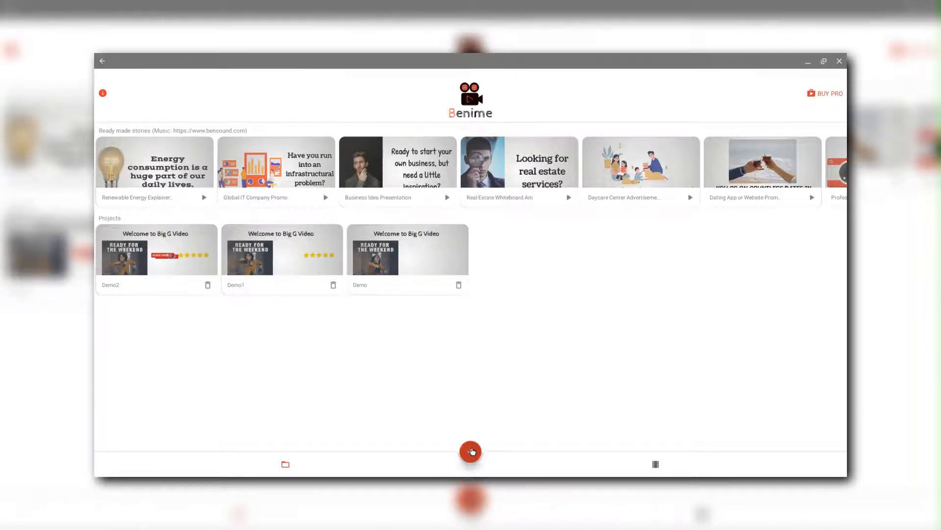
Create a new movie '30 day challenge advert' with the YouTube (1080p) canvas size
{"action": "left_click", "coordinate": [470, 452]}
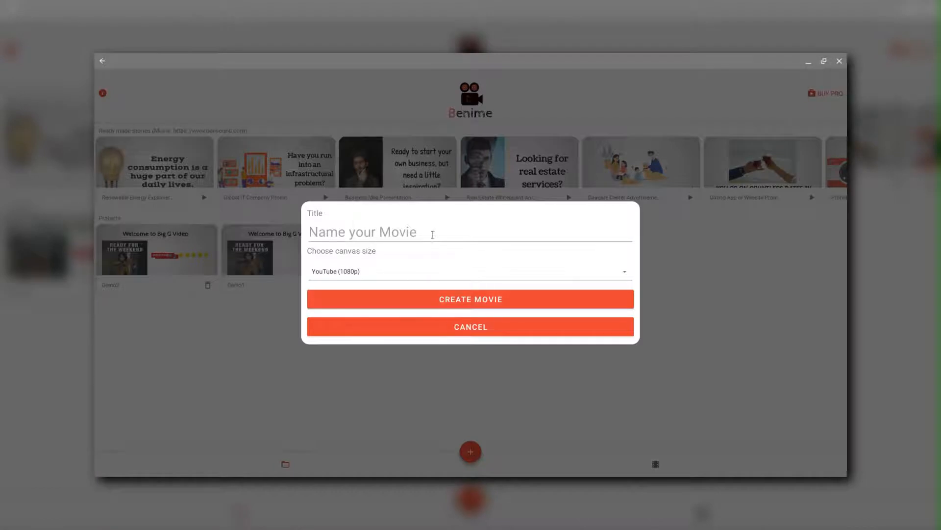
{"action": "type", "text": "30 day challen"}
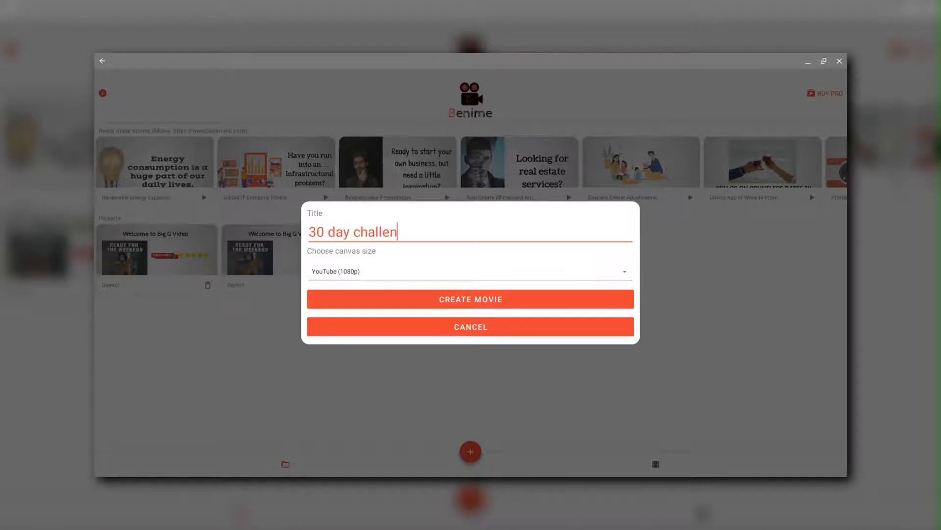
{"action": "type", "text": "ge advert"}
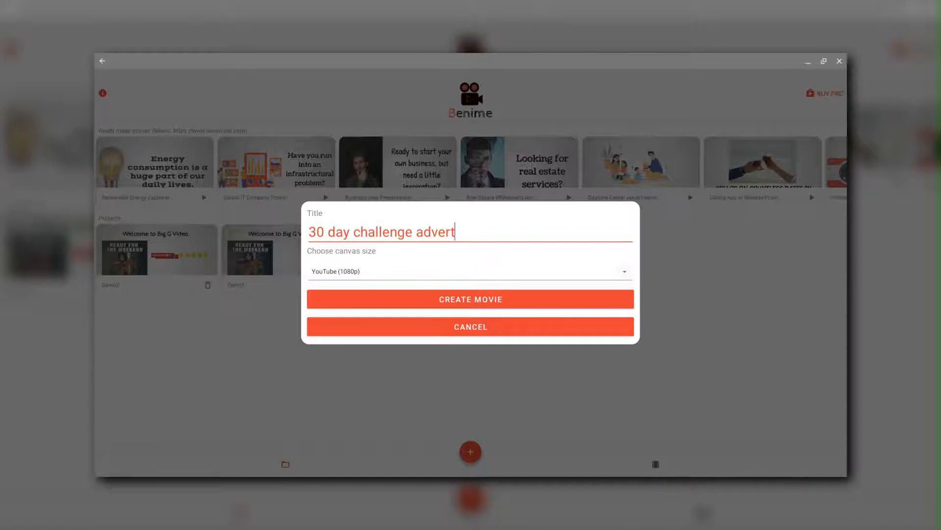
{"action": "left_click", "coordinate": [470, 271]}
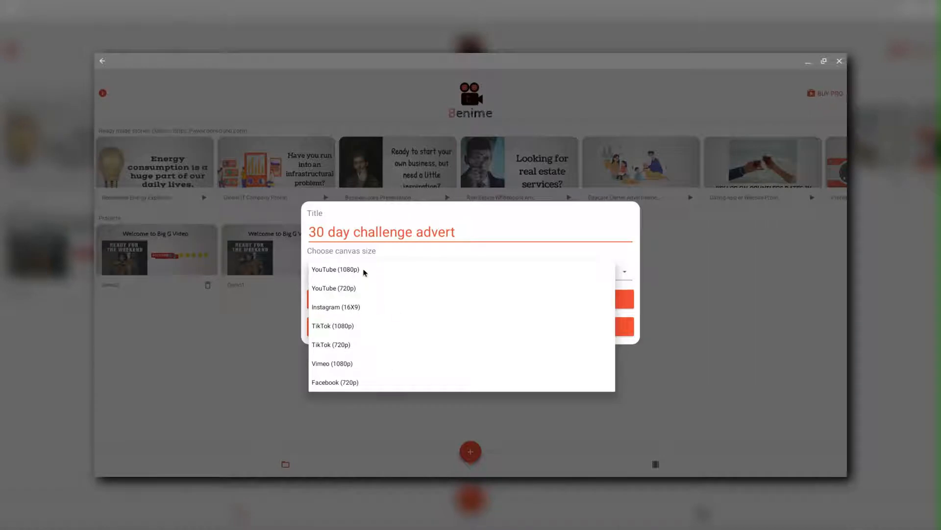
{"action": "left_click", "coordinate": [335, 269]}
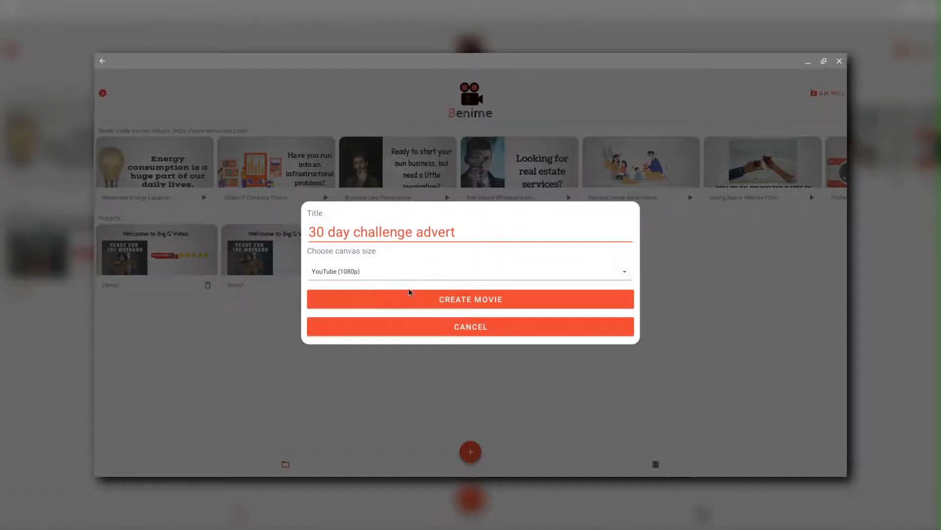
{"action": "left_click", "coordinate": [471, 326]}
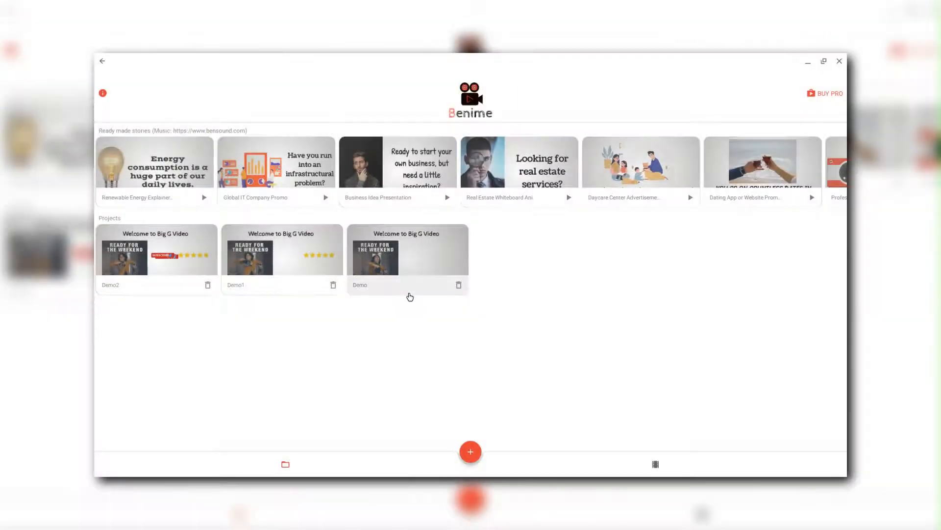
Add the text '30 Day youTube Challenge' to the first slide
{"action": "left_click", "coordinate": [406, 259]}
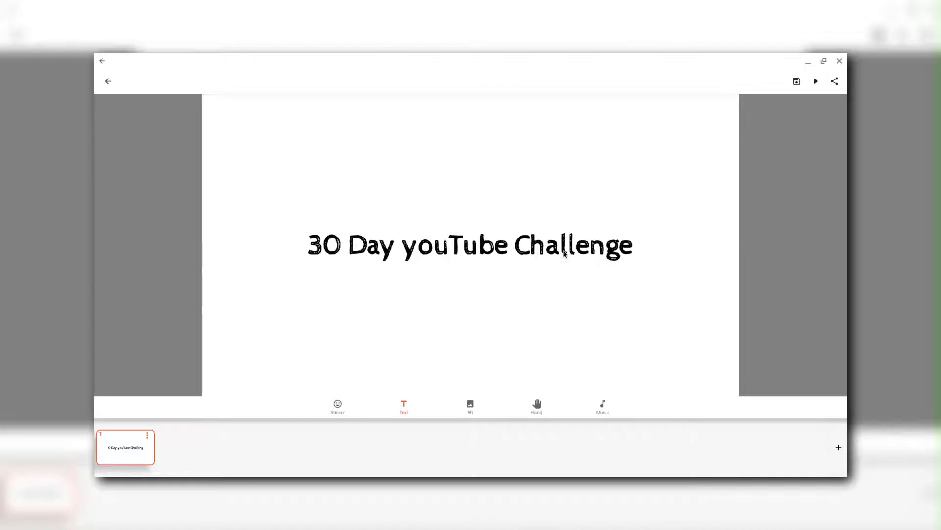
{"action": "mouse_move", "coordinate": [485, 356]}
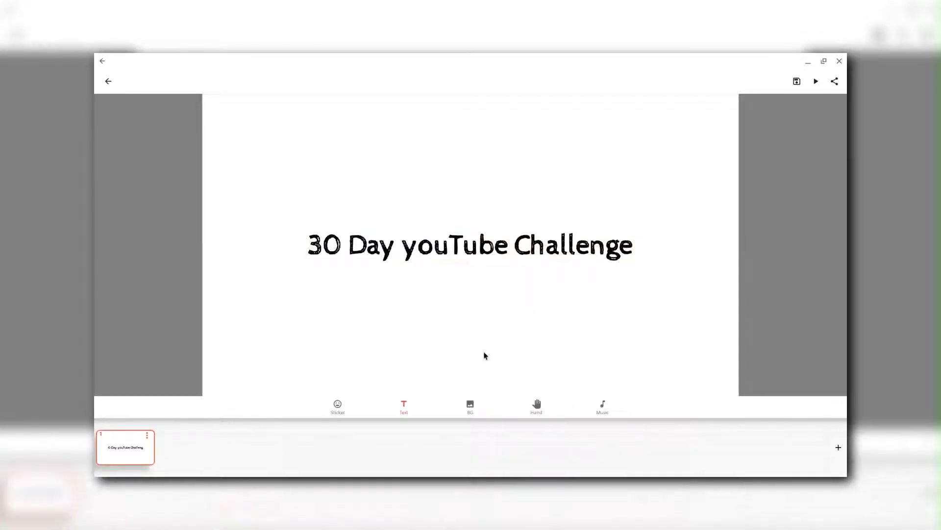
Insert a 'Big G Video' text line onto the title slide
{"action": "left_click", "coordinate": [403, 407]}
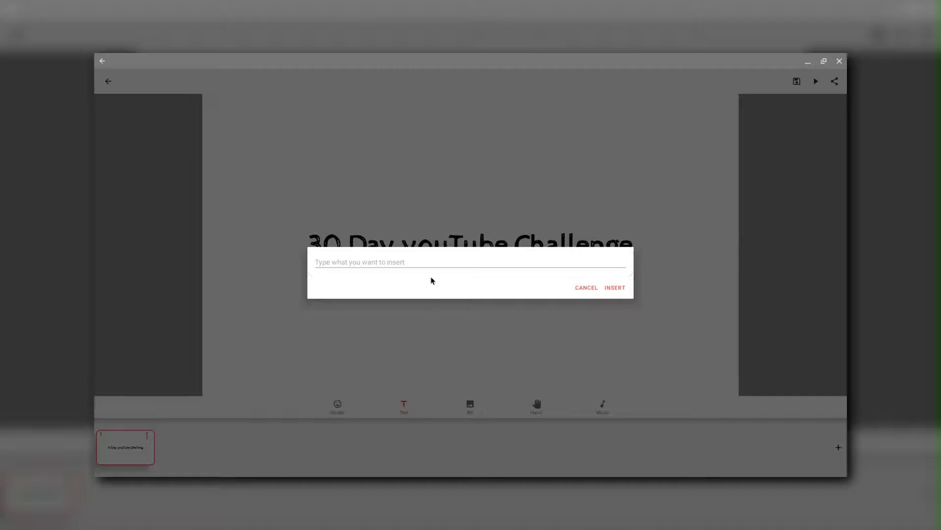
{"action": "type", "text": "Big"}
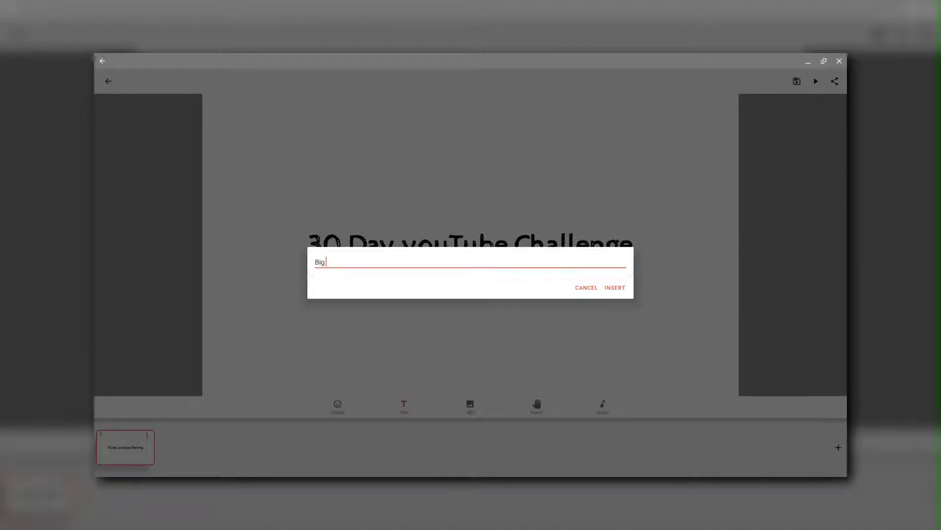
{"action": "type", "text": "G V"}
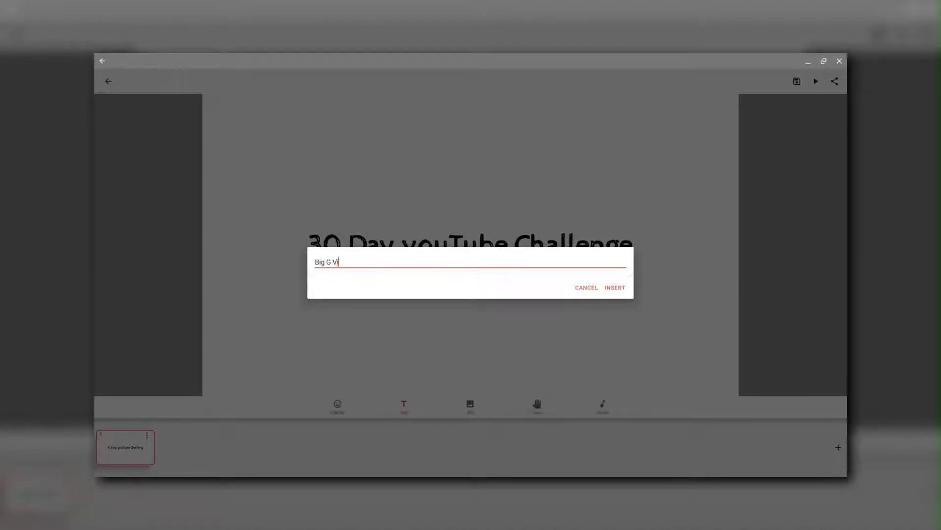
{"action": "type", "text": "ideo"}
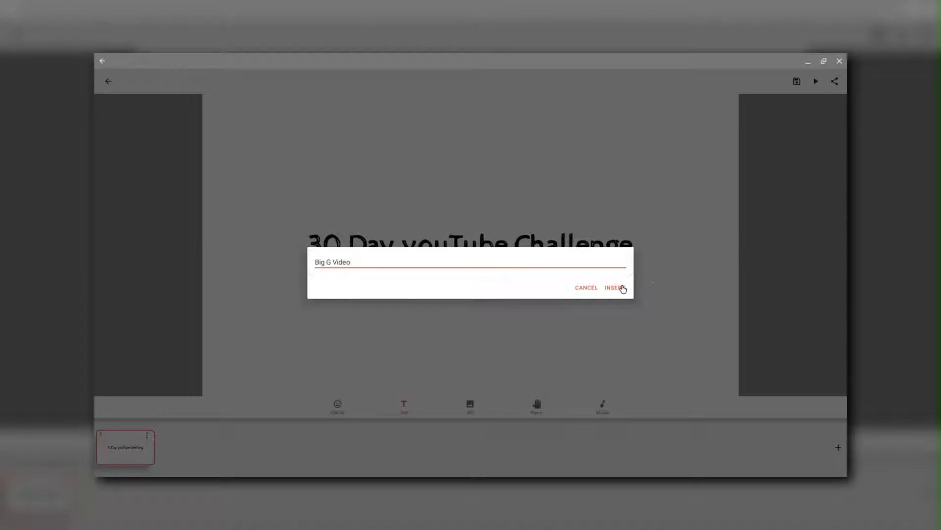
{"action": "left_click", "coordinate": [613, 287]}
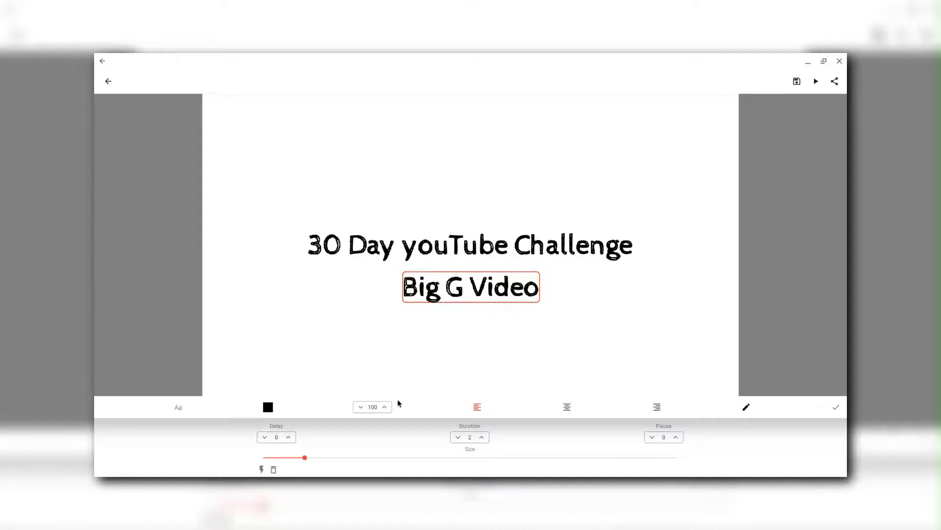
Shrink the Big G Video text from size 100 down to 79
{"action": "left_click", "coordinate": [361, 407]}
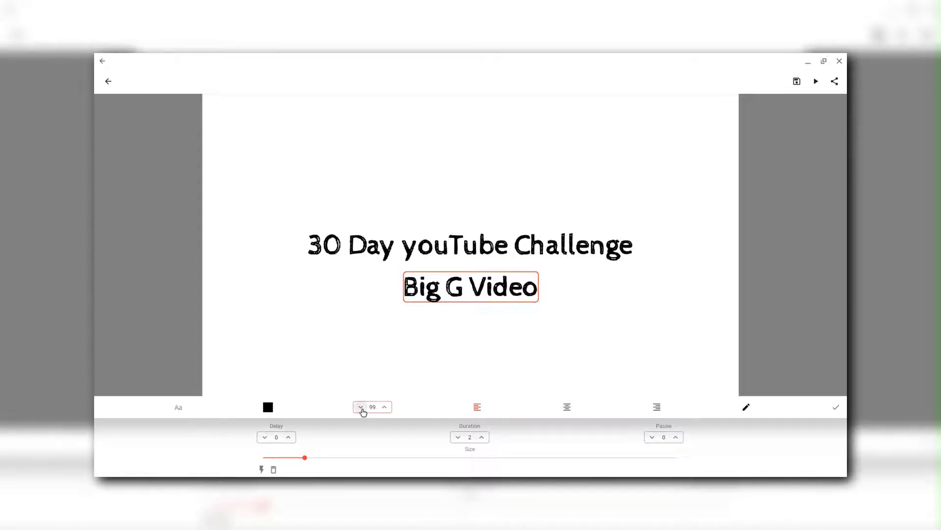
{"action": "left_click", "coordinate": [361, 406]}
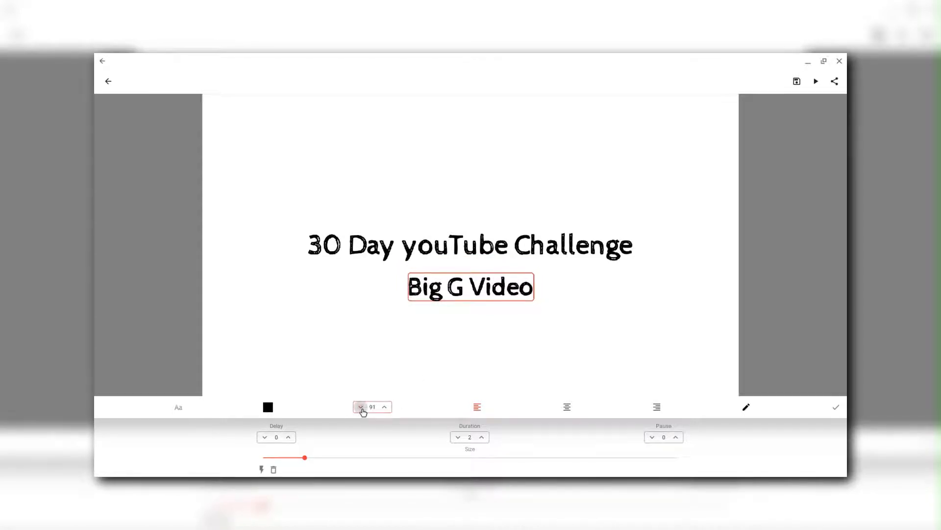
{"action": "left_click", "coordinate": [360, 412]}
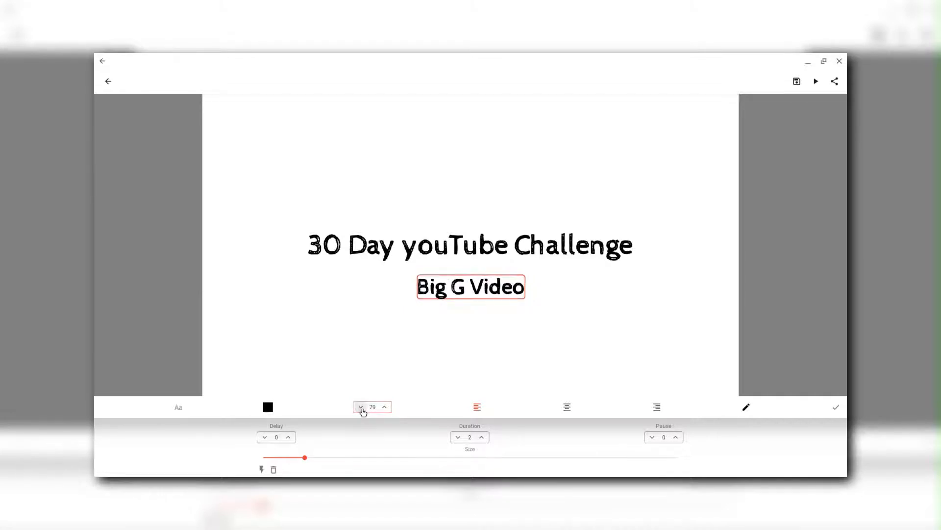
{"action": "left_click", "coordinate": [361, 406]}
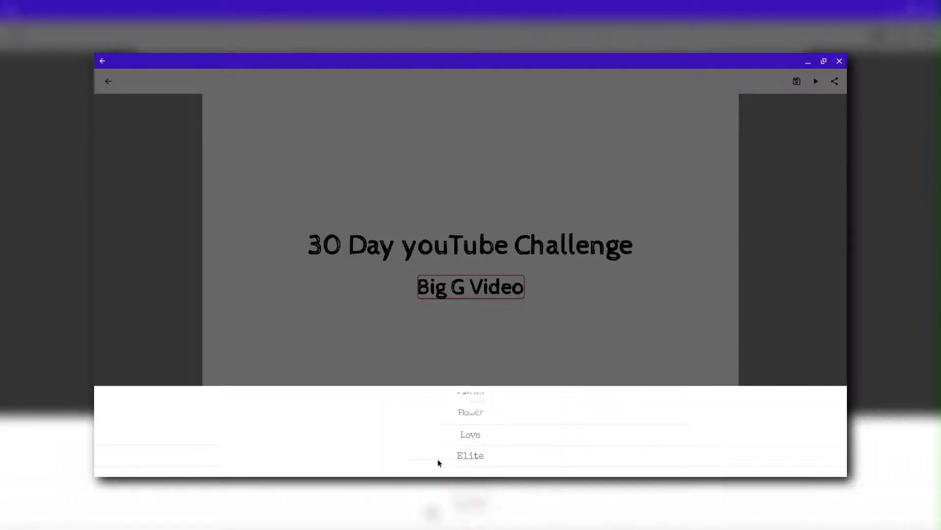
Apply the Elite font to the Big G Video text
{"action": "scroll", "scroll_direction": "down", "scroll_amount": 3}
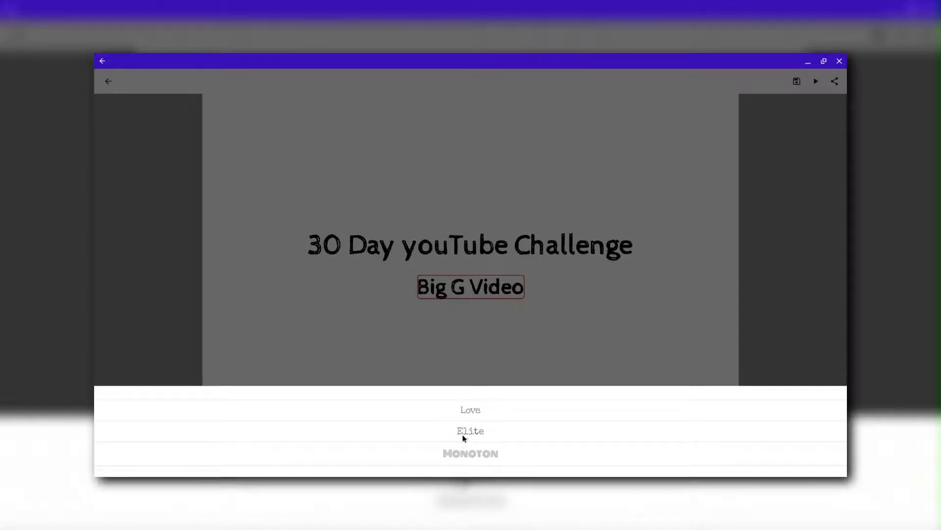
{"action": "left_click", "coordinate": [471, 430]}
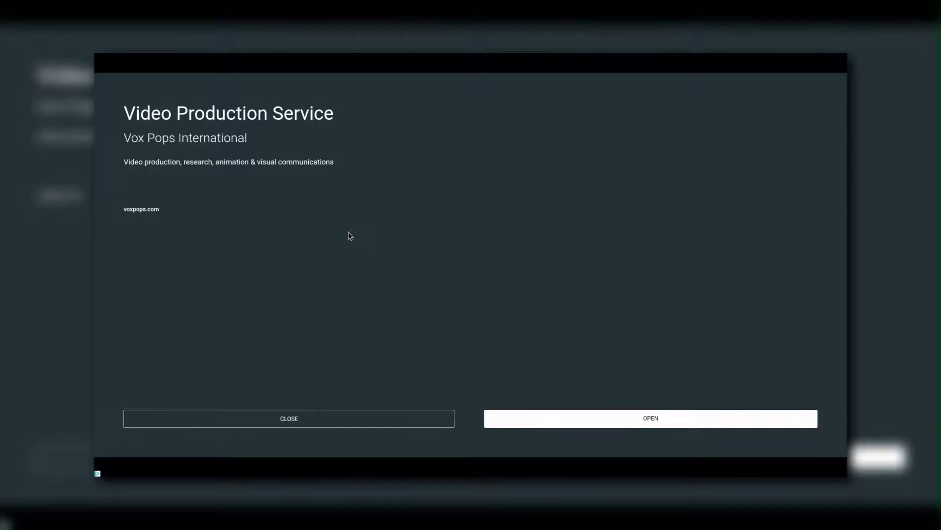
{"action": "mouse_move", "coordinate": [341, 414]}
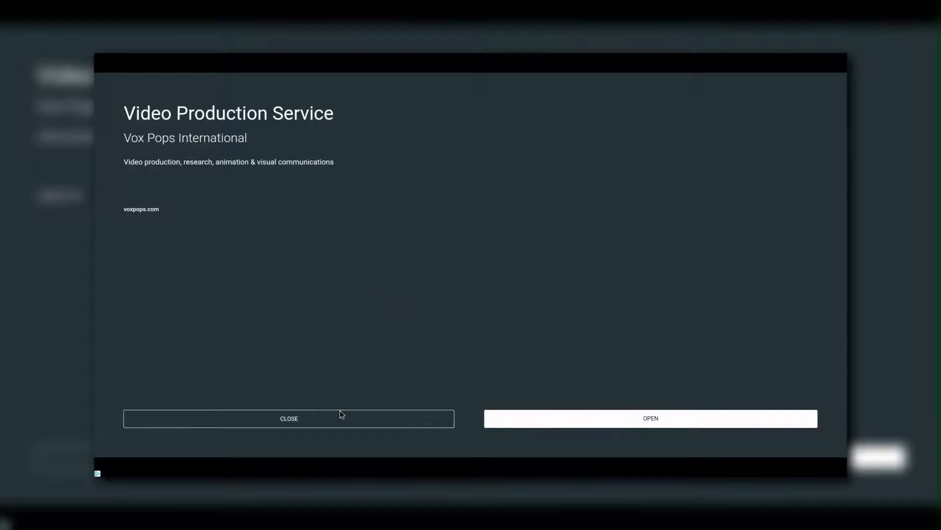
Dismiss the ad, search GIPHY for 'challenge' and choose the Challenge Accepted GIF
{"action": "left_click", "coordinate": [289, 418]}
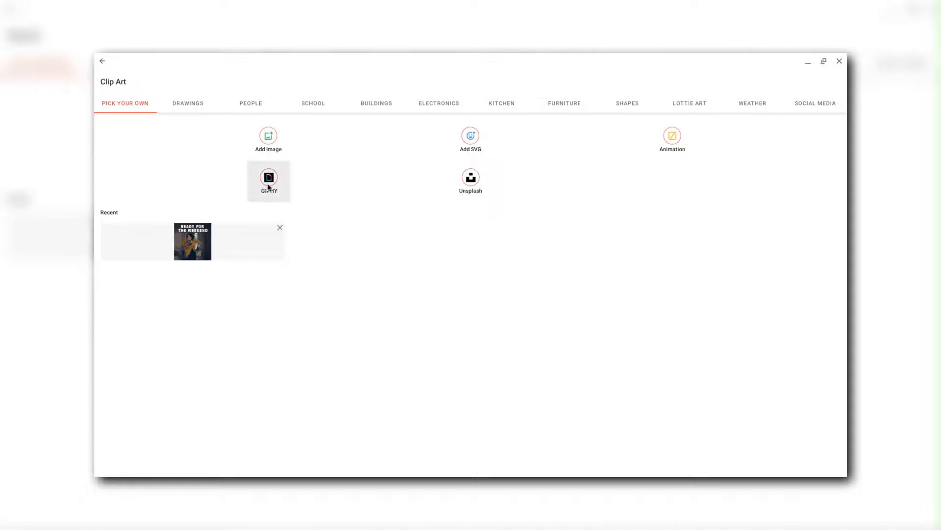
{"action": "left_click", "coordinate": [268, 179]}
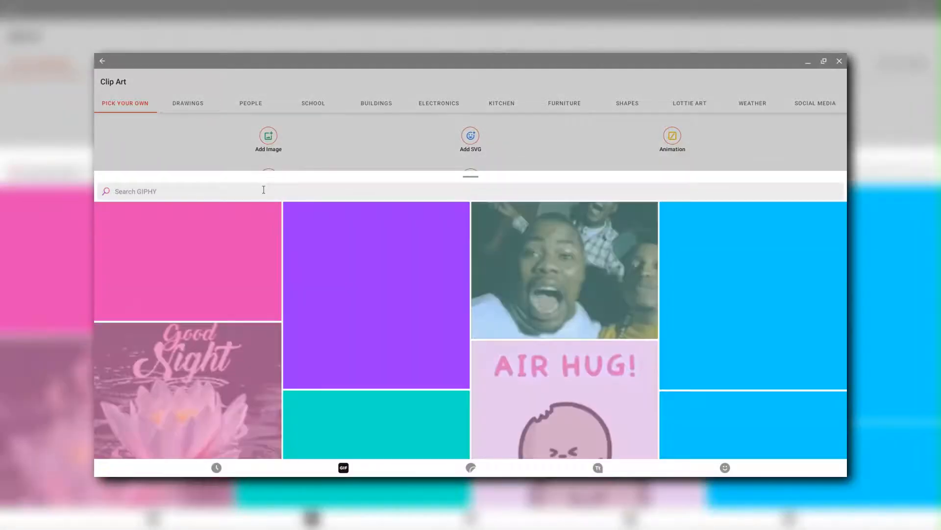
{"action": "type", "text": "cha"}
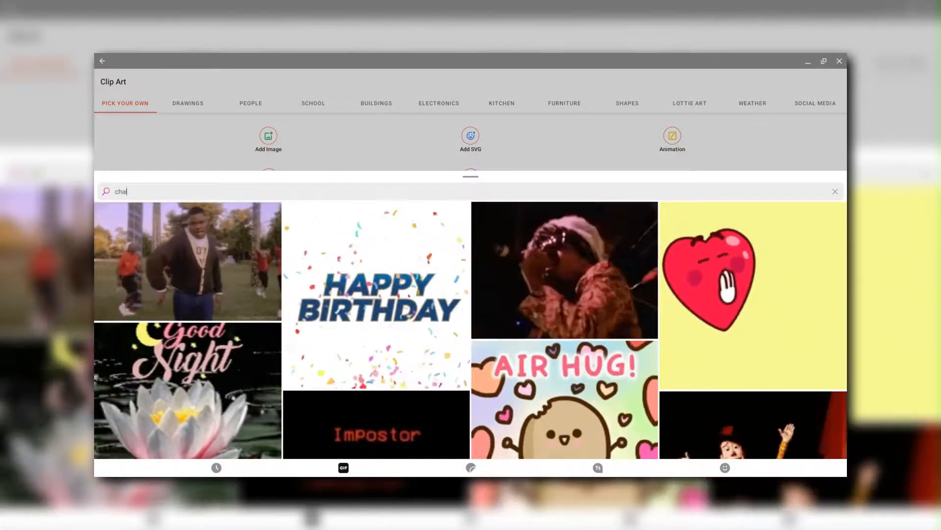
{"action": "type", "text": "llenge"}
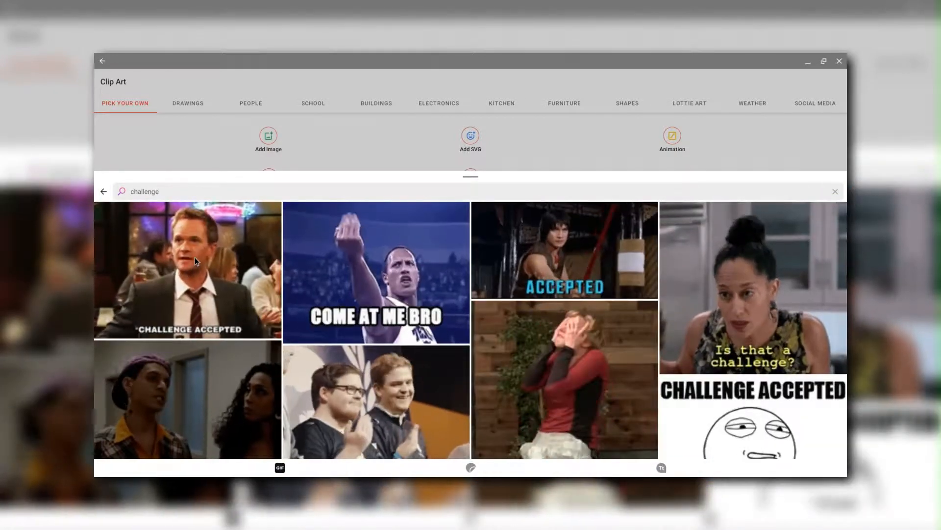
{"action": "left_click", "coordinate": [187, 270]}
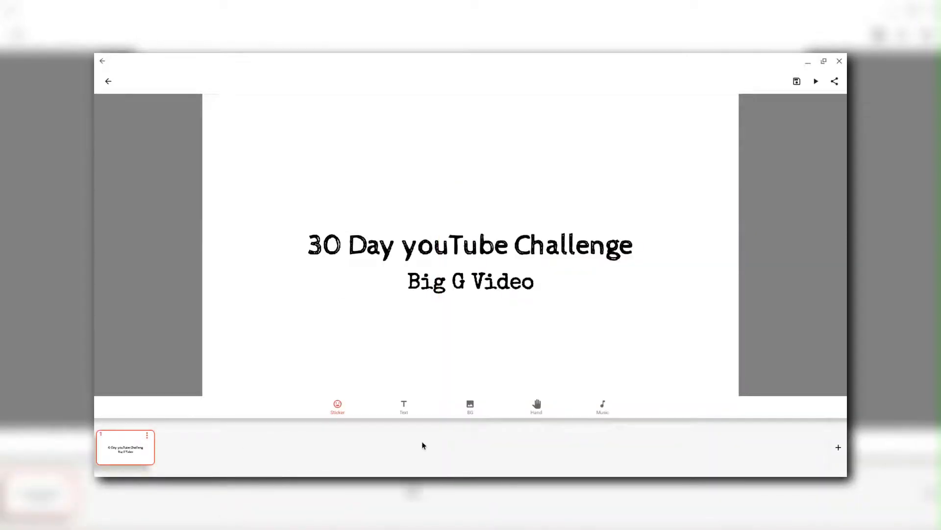
{"action": "mouse_move", "coordinate": [172, 440]}
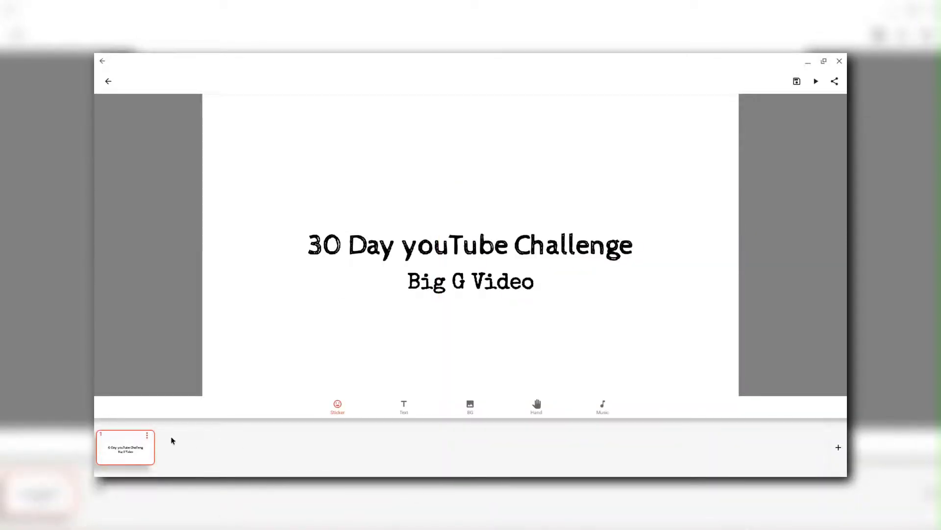
{"action": "left_click", "coordinate": [146, 434]}
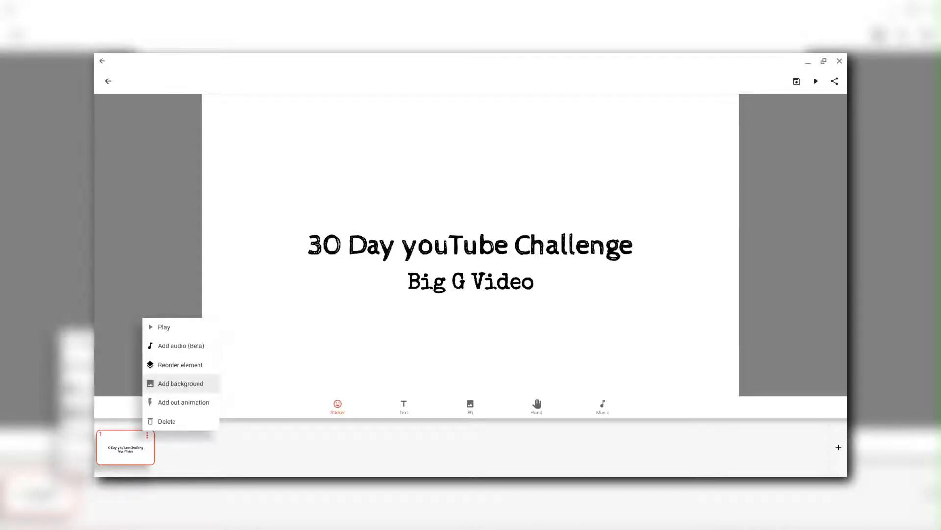
{"action": "mouse_move", "coordinate": [182, 402]}
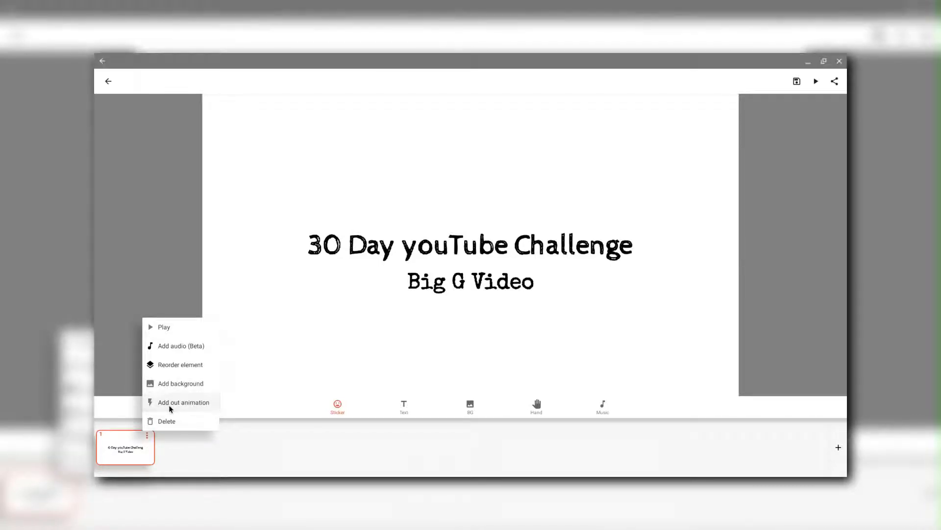
{"action": "left_click", "coordinate": [183, 401]}
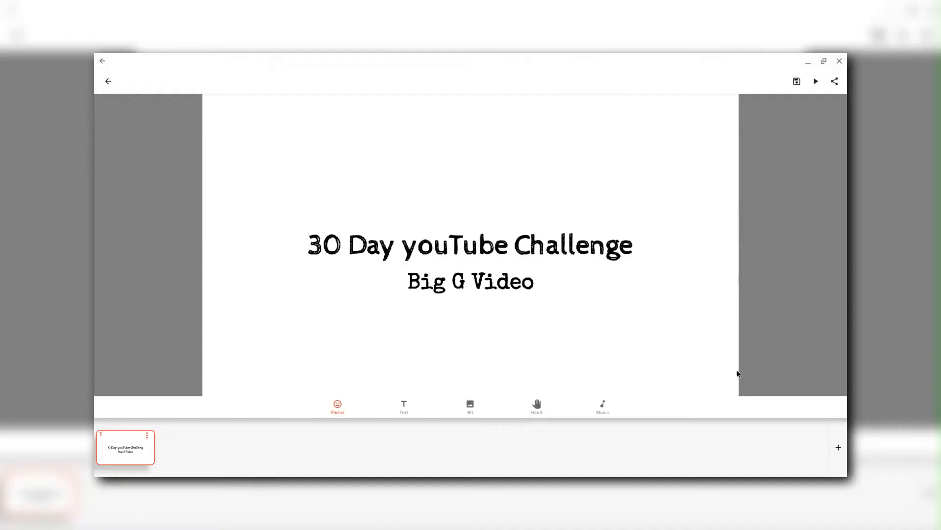
Add slide 2 and place the recent Challenge Accepted GIF on it
{"action": "left_click", "coordinate": [838, 446]}
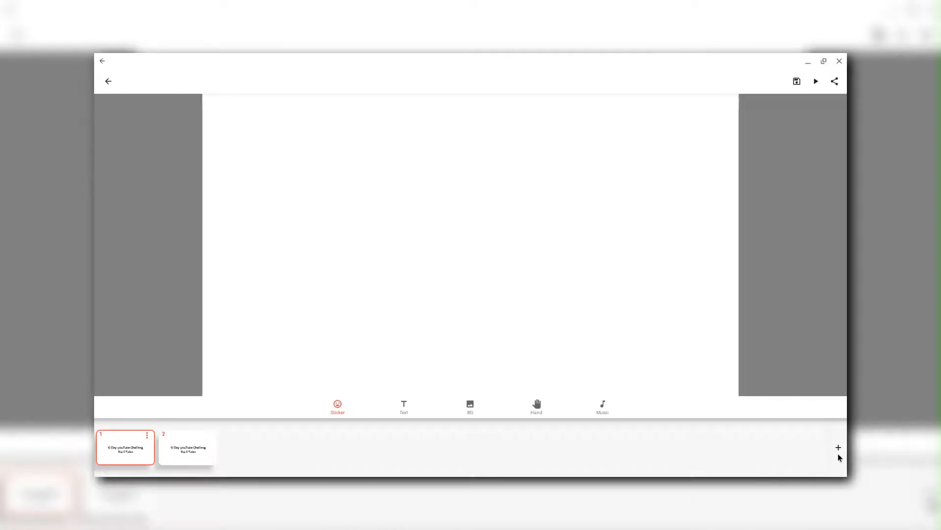
{"action": "left_click", "coordinate": [187, 447]}
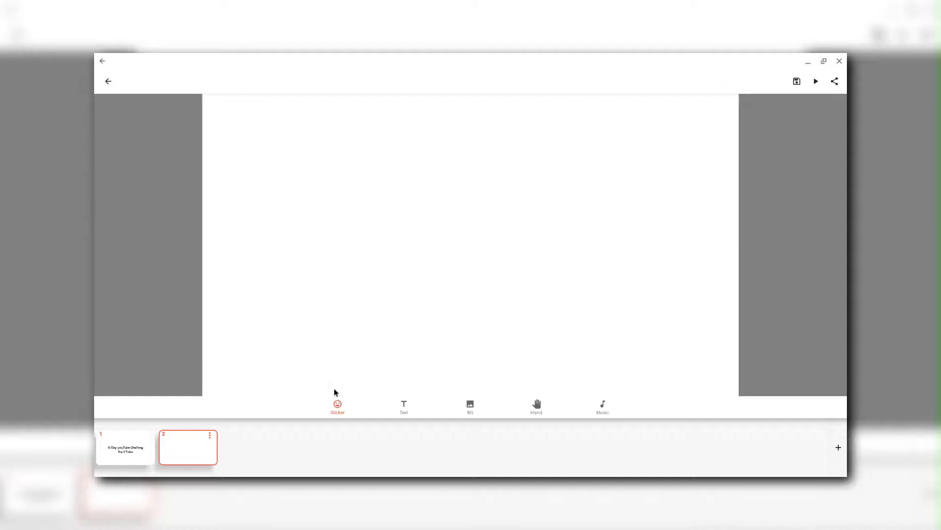
{"action": "left_click", "coordinate": [815, 80]}
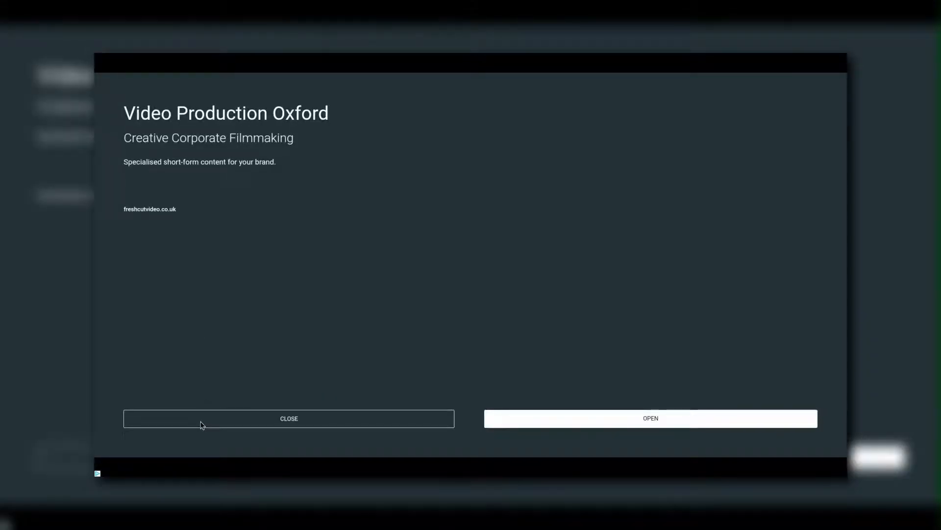
{"action": "left_click", "coordinate": [289, 419]}
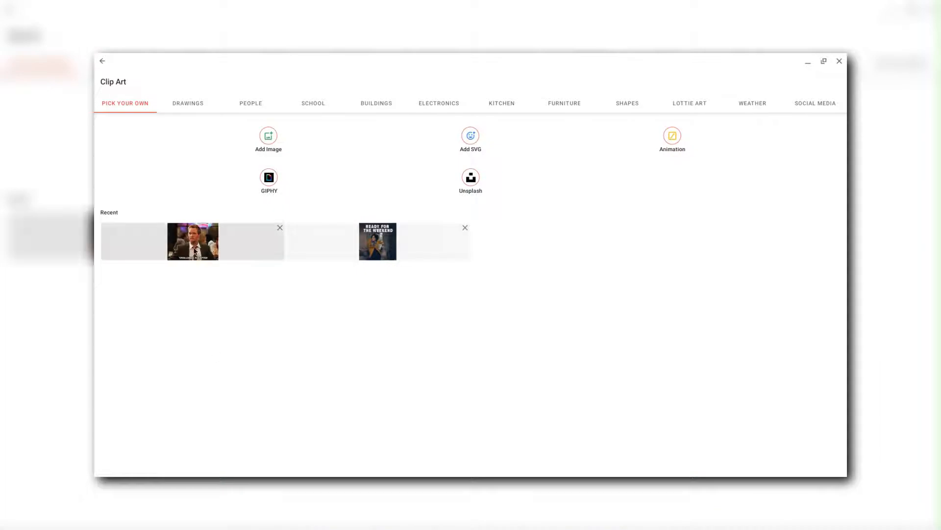
{"action": "left_click", "coordinate": [193, 240]}
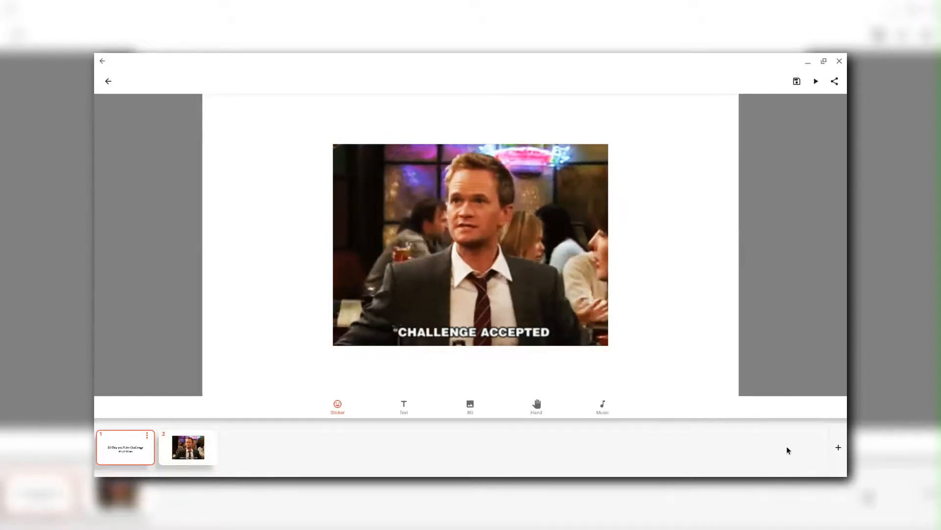
Append slide 3 after the GIF slide
{"action": "left_click", "coordinate": [838, 447]}
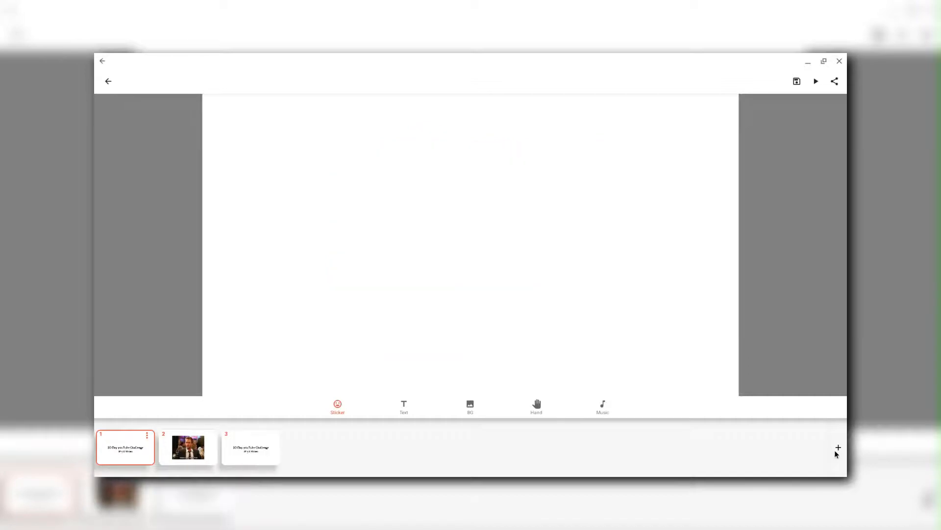
{"action": "left_click", "coordinate": [815, 81]}
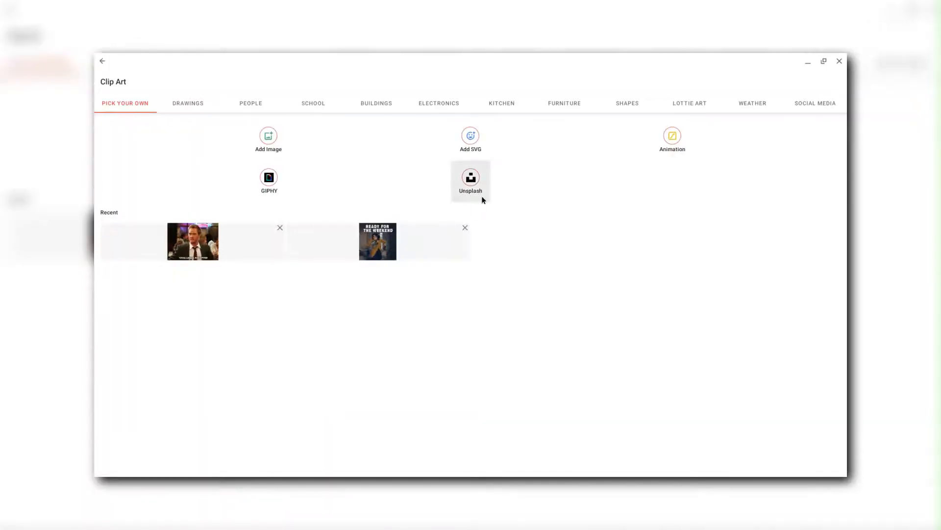
{"action": "mouse_move", "coordinate": [268, 139]}
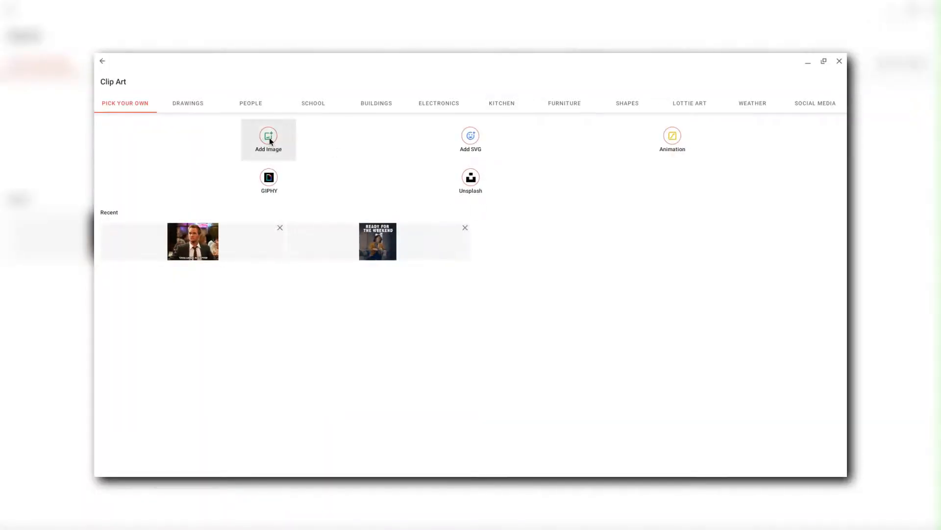
{"action": "mouse_move", "coordinate": [470, 139]}
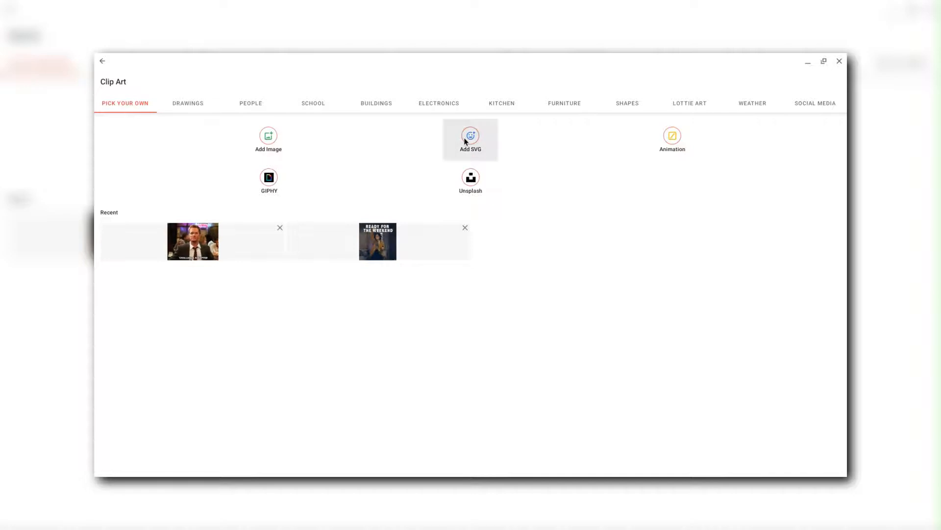
{"action": "mouse_move", "coordinate": [477, 206]}
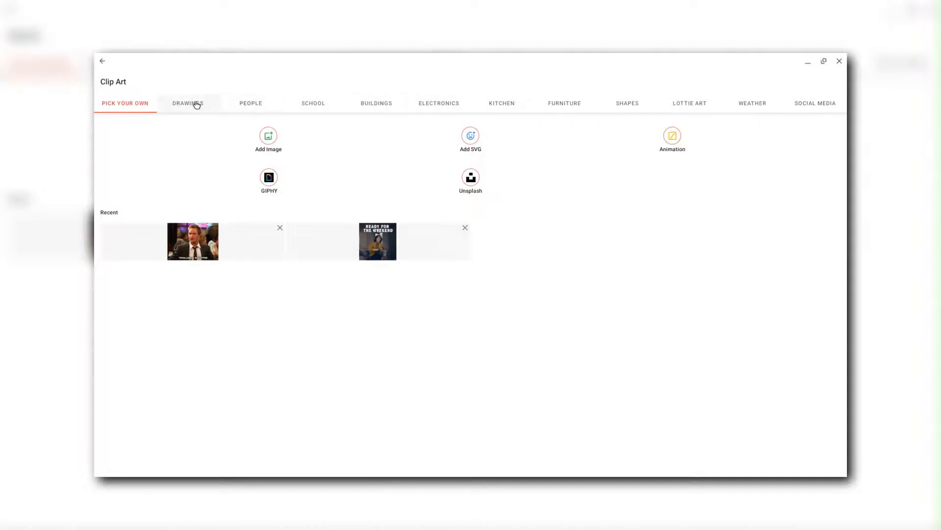
Browse the Drawings, People, School, Buildings, Kitchen and Furniture clip art collections
{"action": "left_click", "coordinate": [187, 102]}
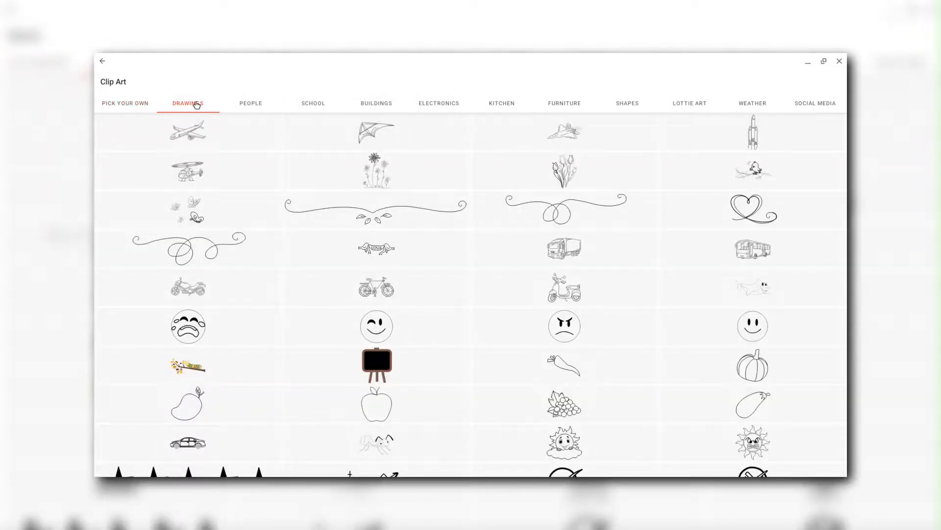
{"action": "mouse_move", "coordinate": [234, 170]}
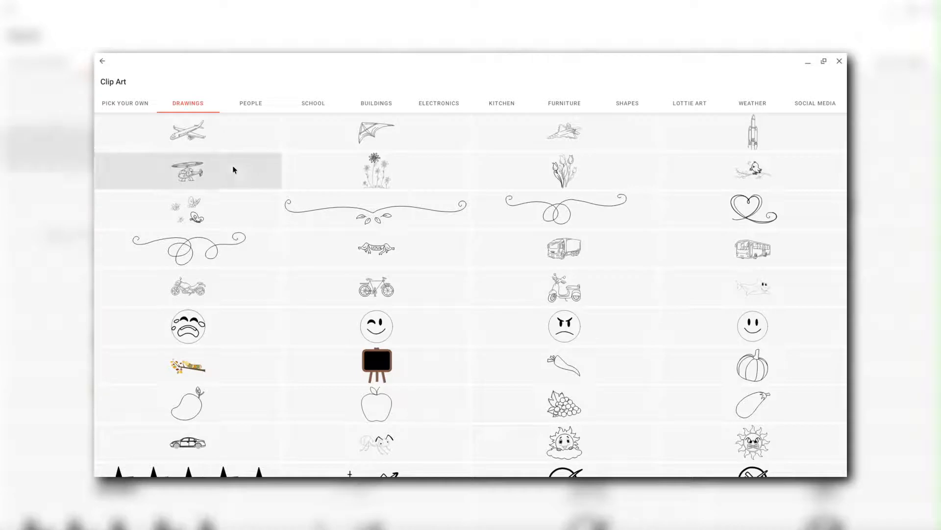
{"action": "scroll", "scroll_direction": "down", "scroll_amount": 3}
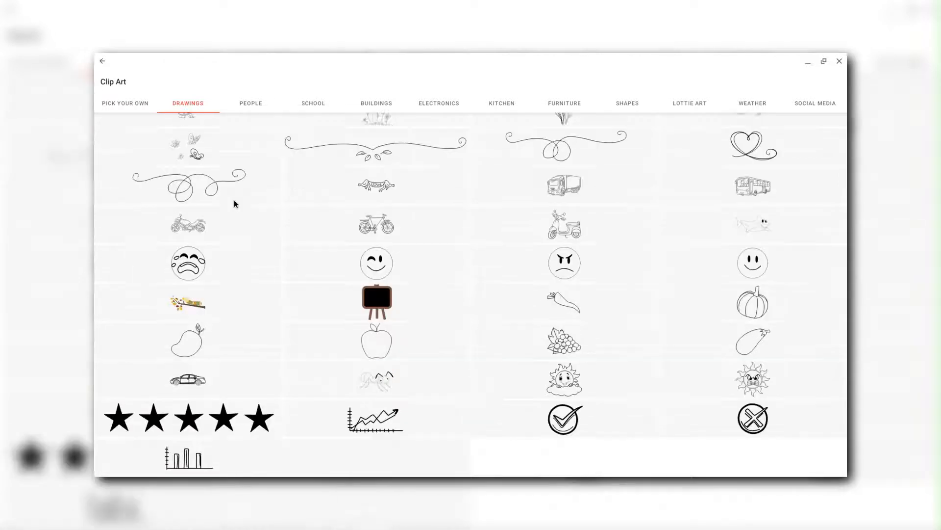
{"action": "scroll", "scroll_direction": "up", "scroll_amount": 3}
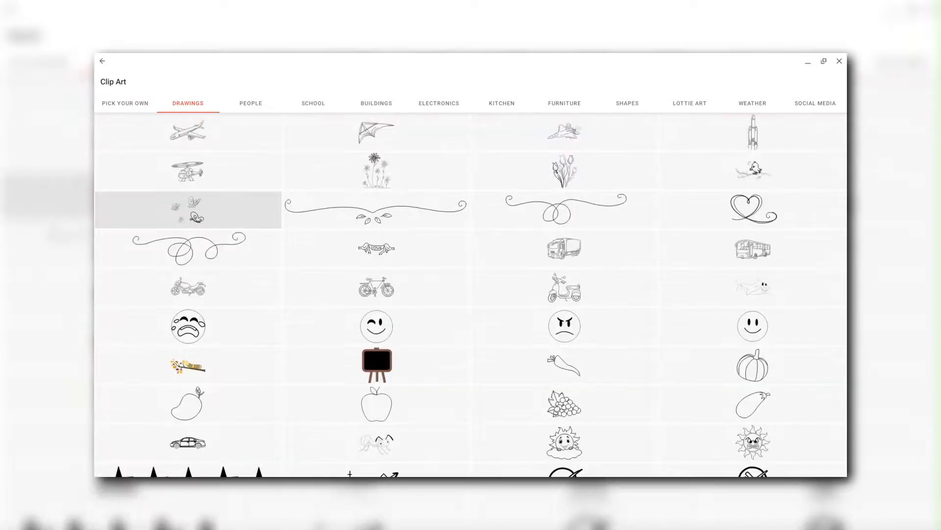
{"action": "left_click", "coordinate": [313, 102]}
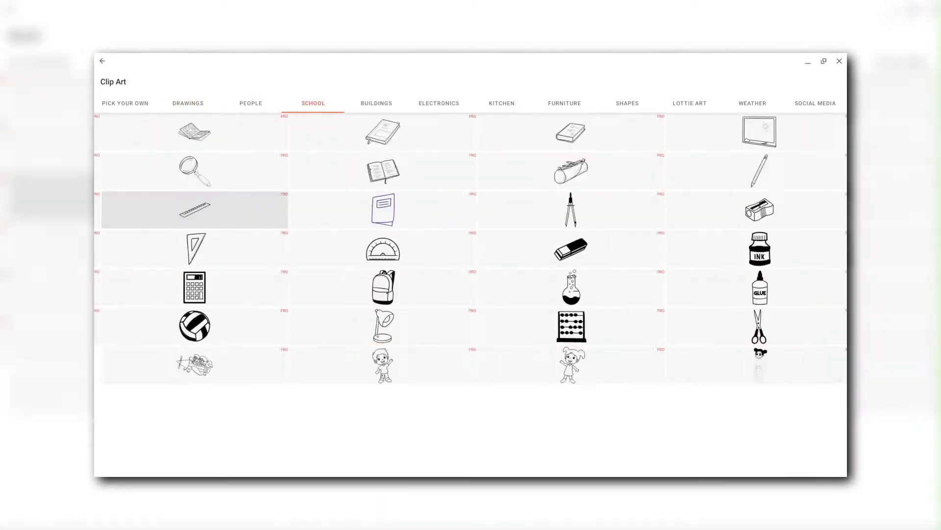
{"action": "left_click", "coordinate": [251, 102]}
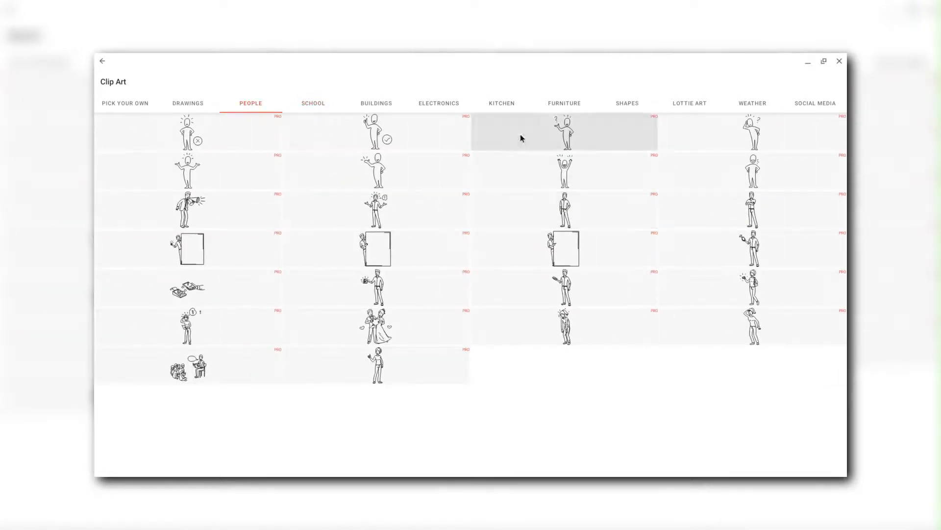
{"action": "left_click", "coordinate": [313, 103]}
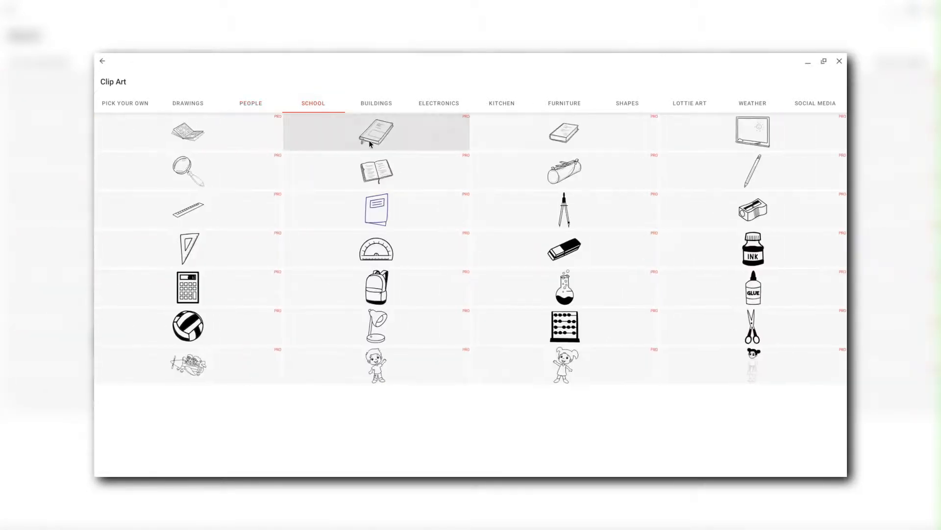
{"action": "left_click", "coordinate": [376, 103]}
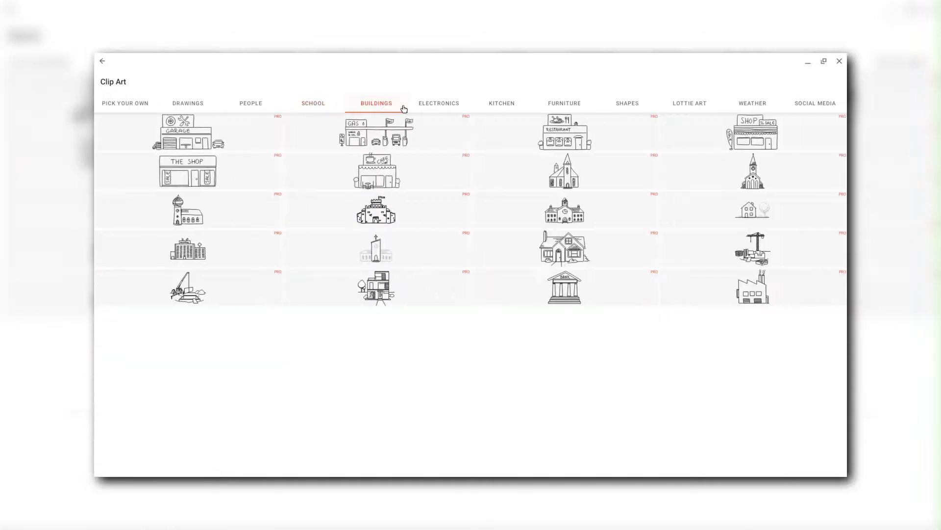
{"action": "left_click", "coordinate": [438, 103]}
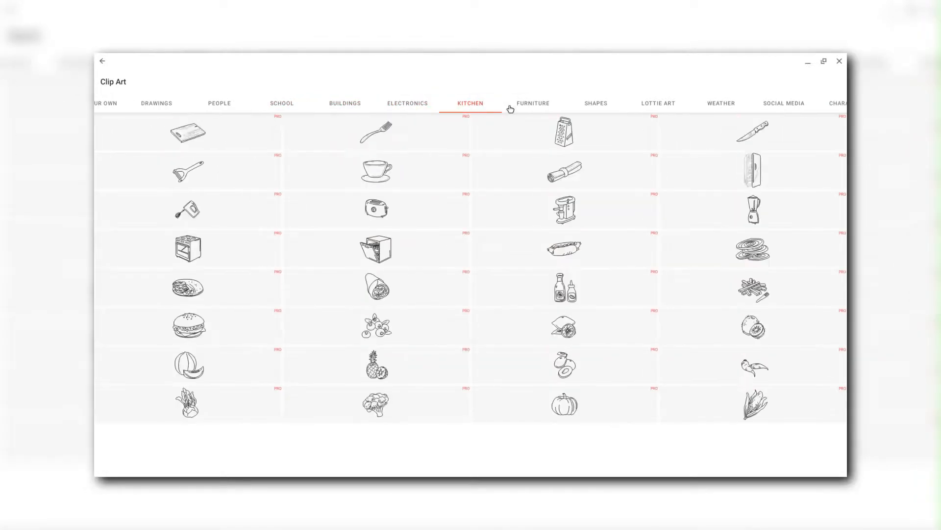
{"action": "left_click", "coordinate": [532, 103]}
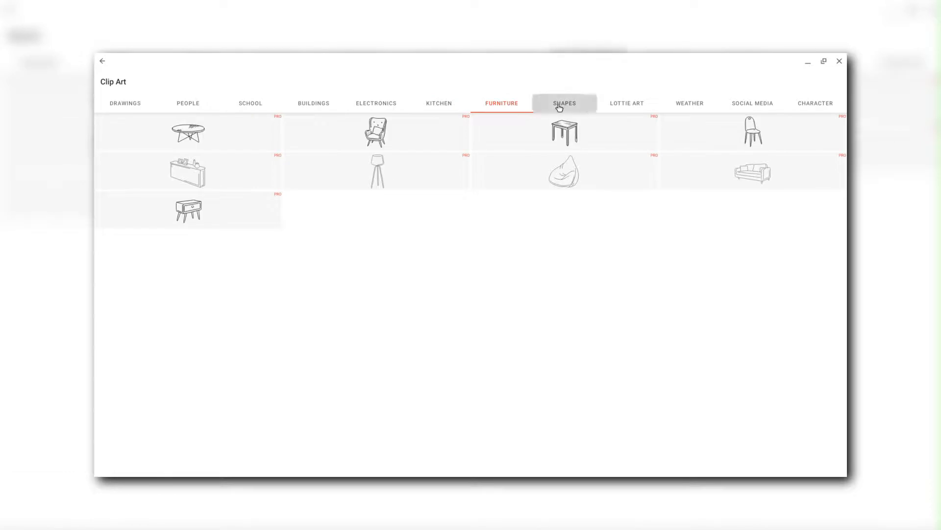
Insert the outlined triangle from the Shapes collection onto slide 3
{"action": "left_click", "coordinate": [564, 103]}
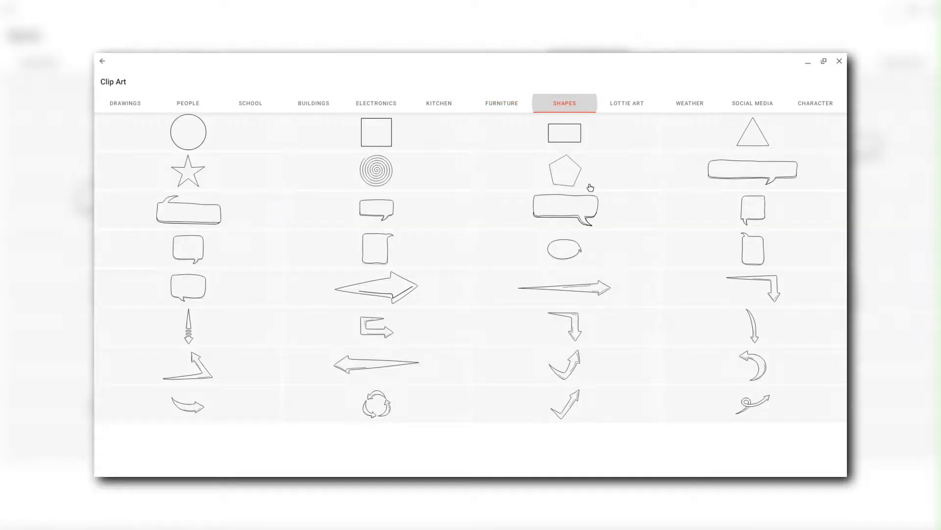
{"action": "mouse_move", "coordinate": [604, 206]}
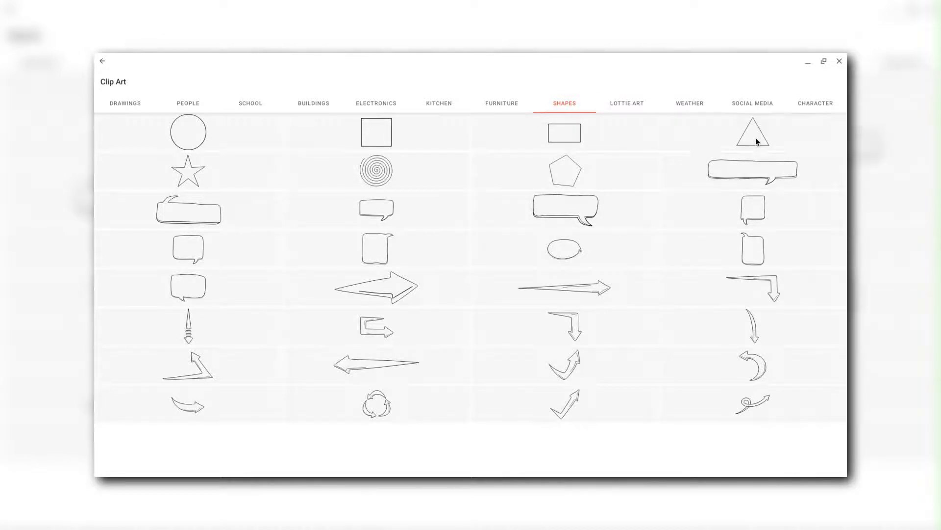
{"action": "left_click", "coordinate": [751, 131]}
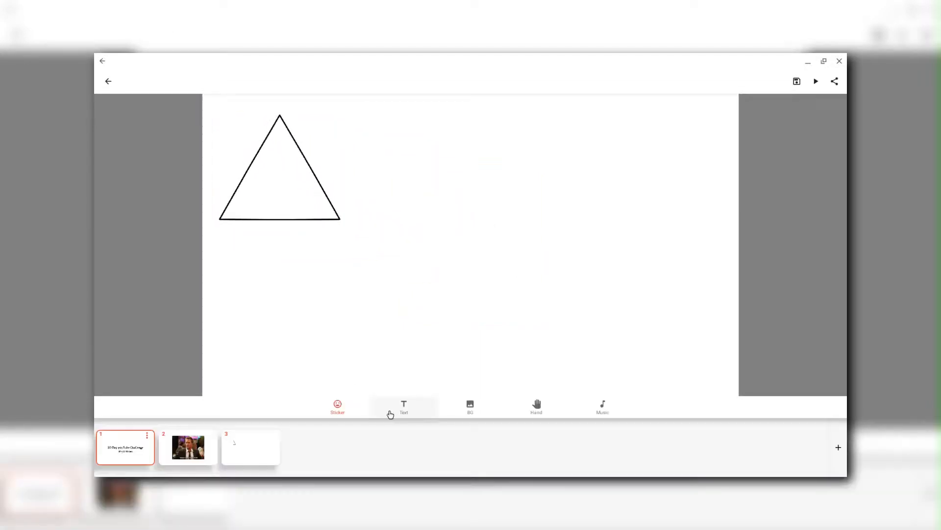
Insert the number '1' inside the triangle and enlarge it above size 78
{"action": "left_click", "coordinate": [404, 407]}
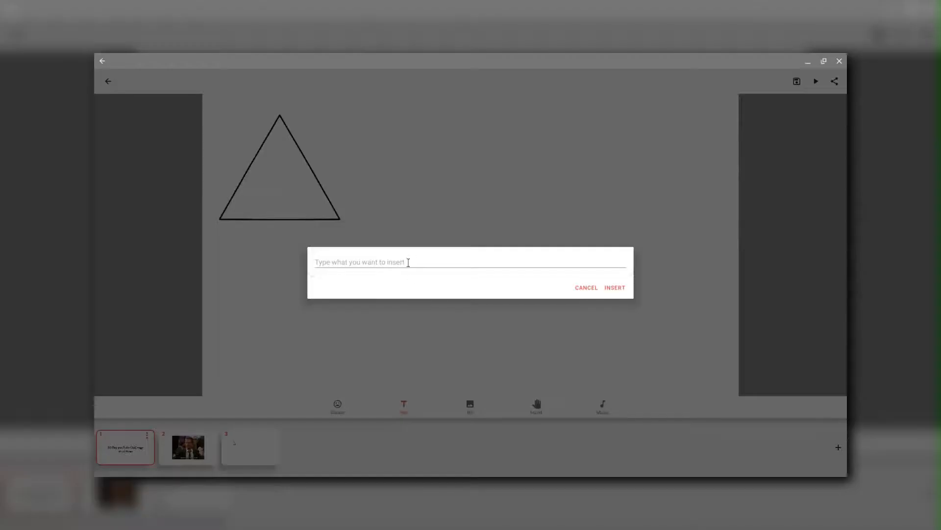
{"action": "type", "text": "1"}
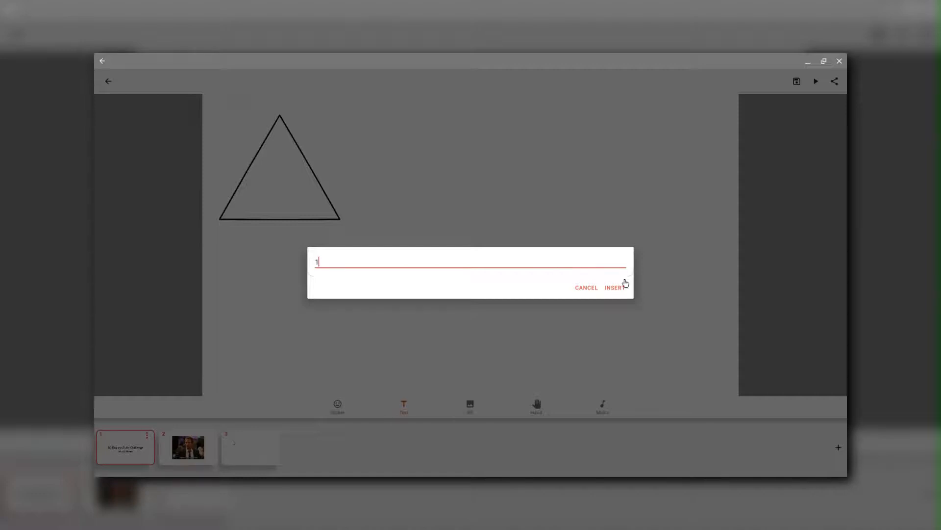
{"action": "left_click", "coordinate": [613, 286]}
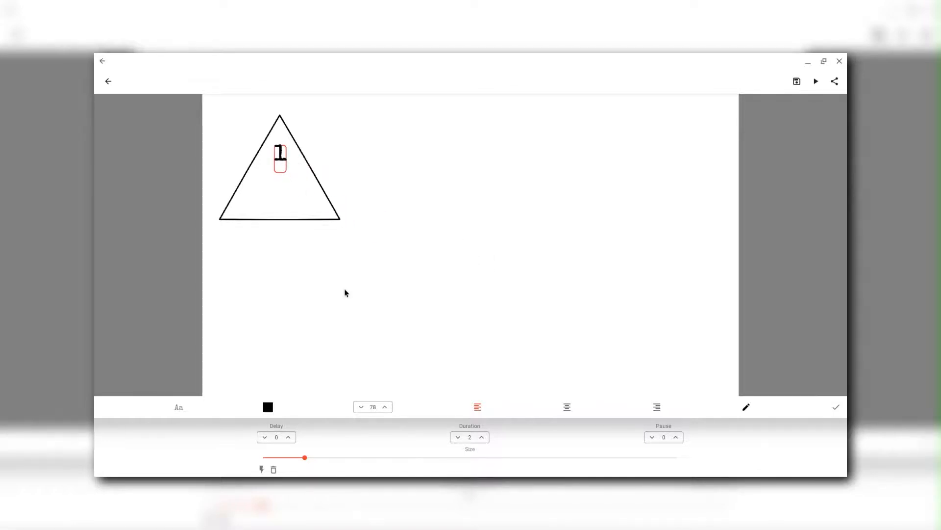
{"action": "left_click", "coordinate": [835, 407]}
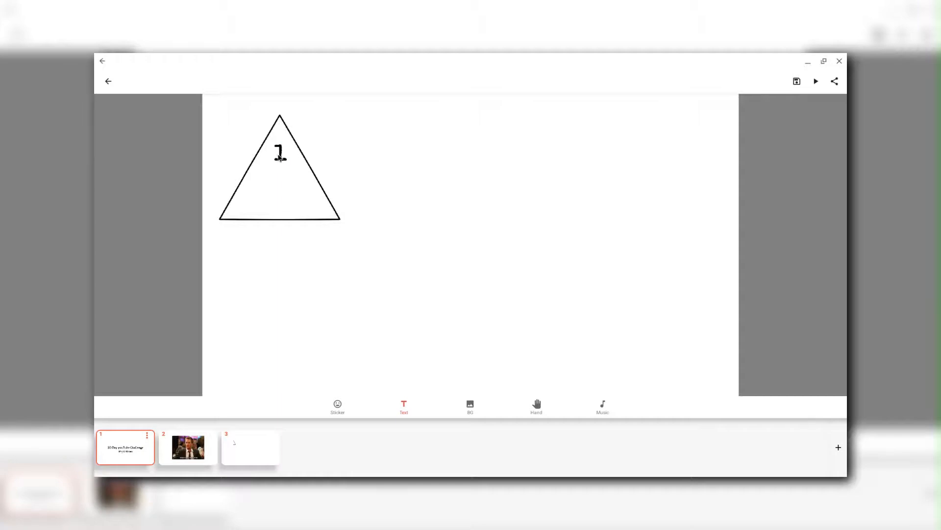
{"action": "left_click", "coordinate": [279, 151]}
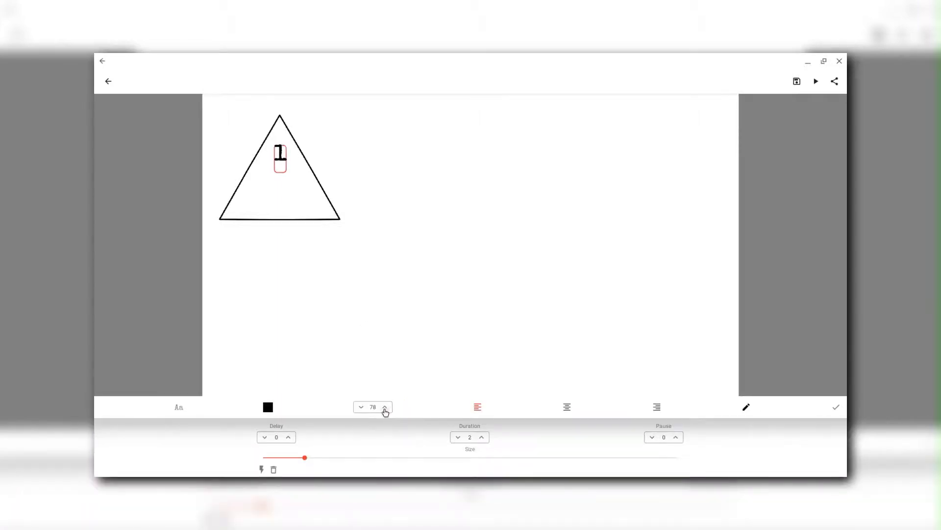
{"action": "left_click", "coordinate": [385, 406]}
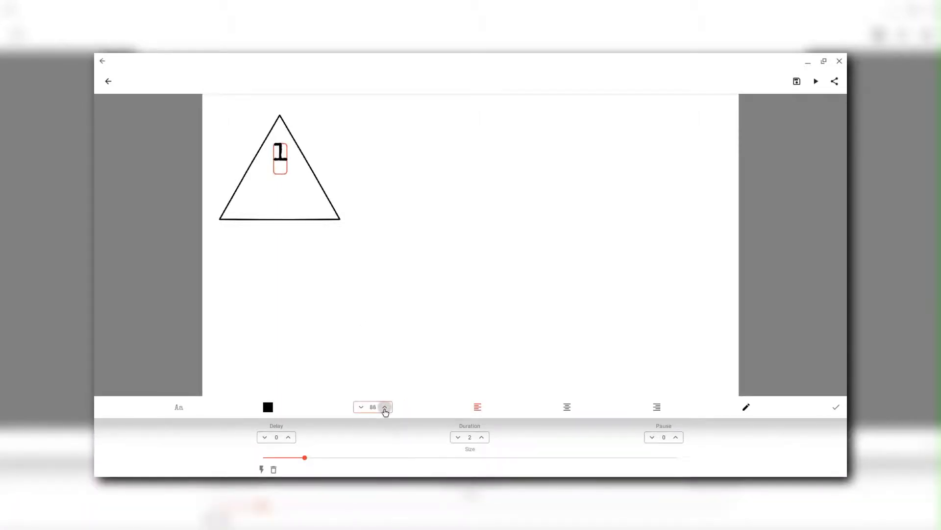
{"action": "left_click", "coordinate": [385, 411]}
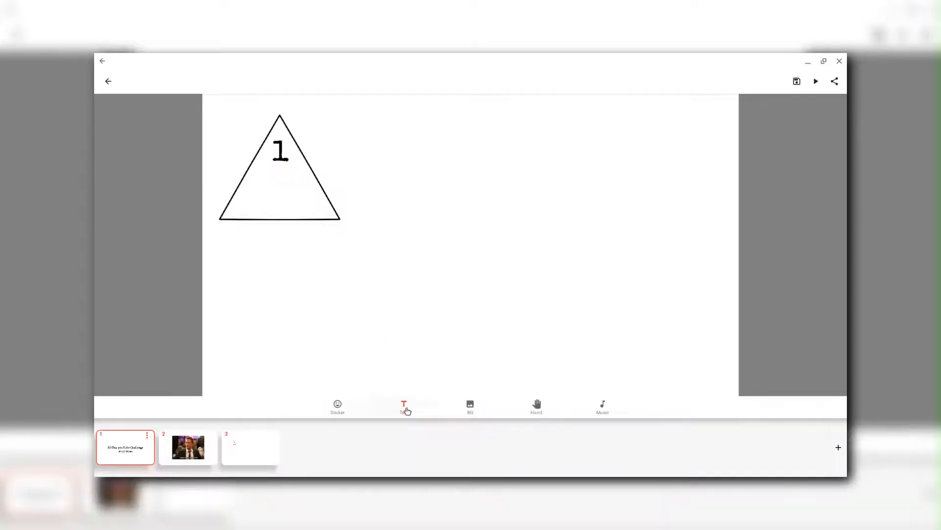
Insert the text 'Video' and place it under the 1 in the triangle
{"action": "left_click", "coordinate": [404, 407]}
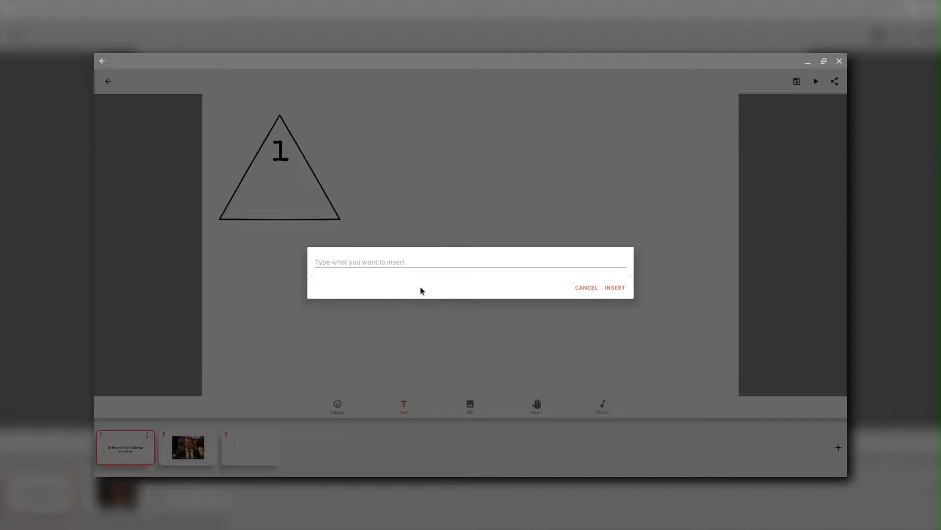
{"action": "type", "text": "Video"}
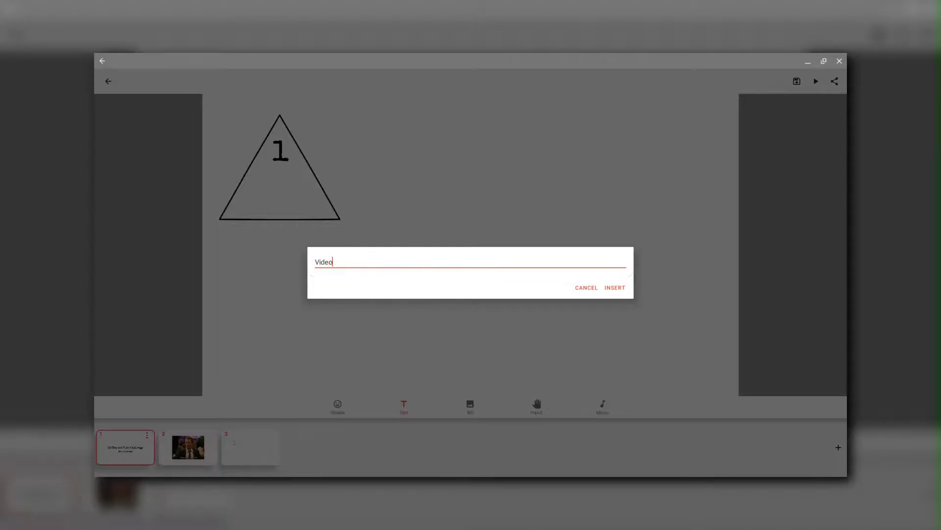
{"action": "left_click", "coordinate": [614, 287]}
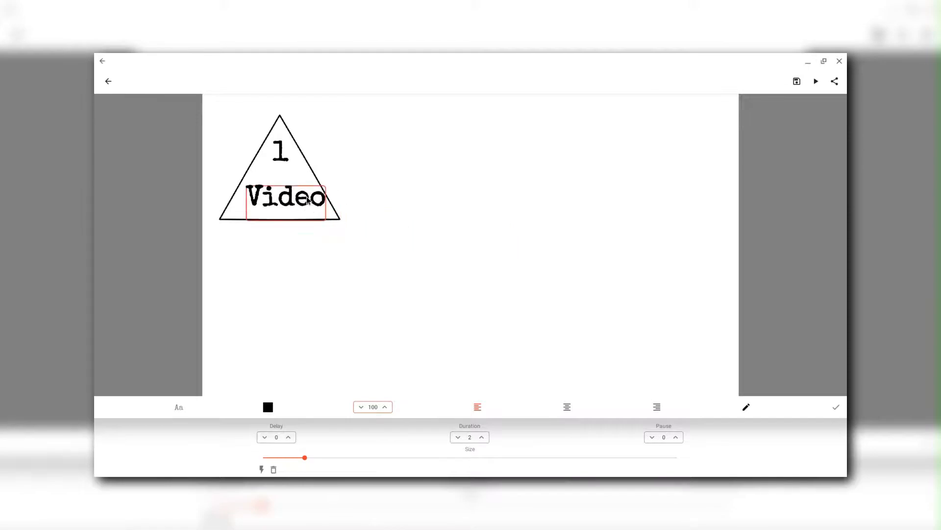
{"action": "left_click", "coordinate": [835, 406]}
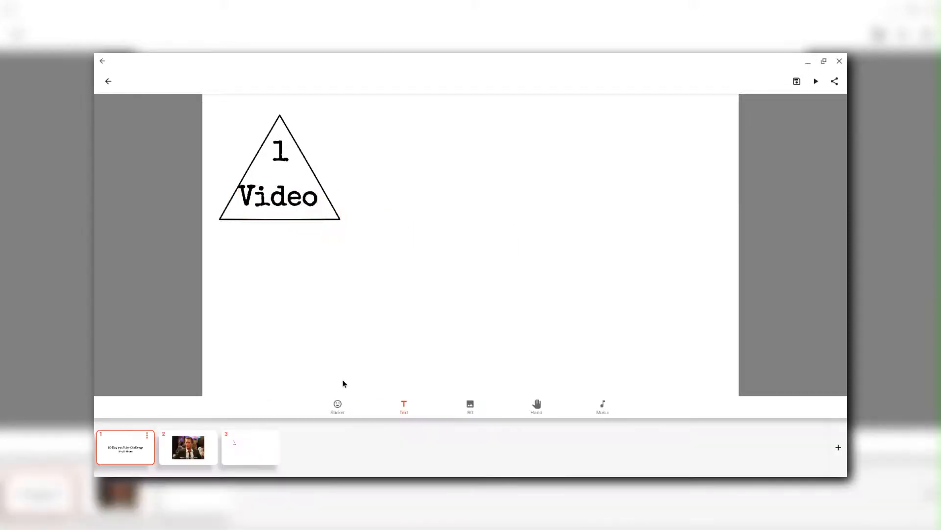
{"action": "left_click", "coordinate": [337, 407]}
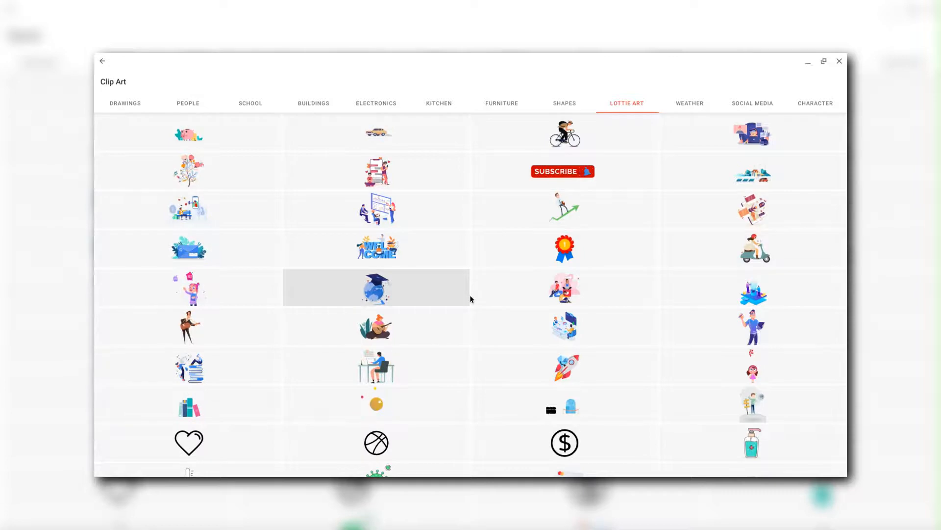
Scroll through the Lottie Art clip art, then view the Weather and Social Media collections
{"action": "scroll", "scroll_direction": "down", "scroll_amount": 3}
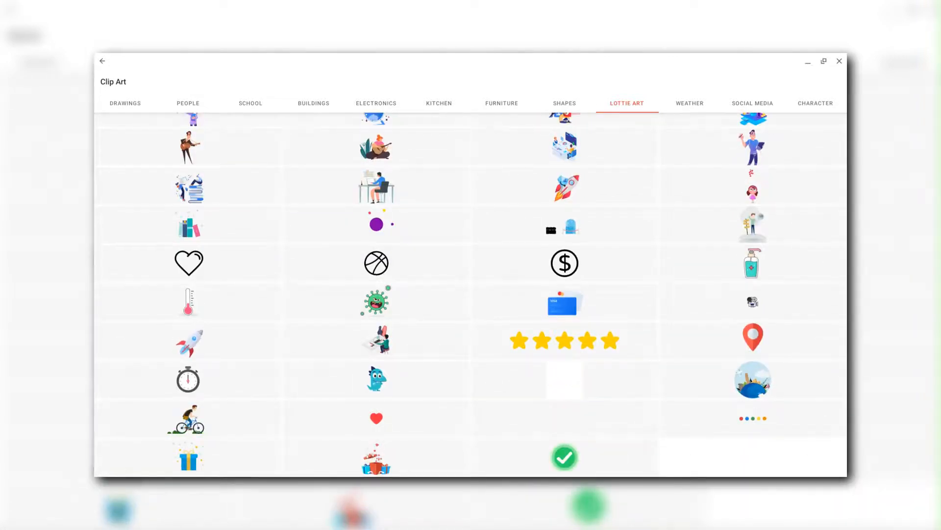
{"action": "scroll", "scroll_direction": "up", "scroll_amount": 3}
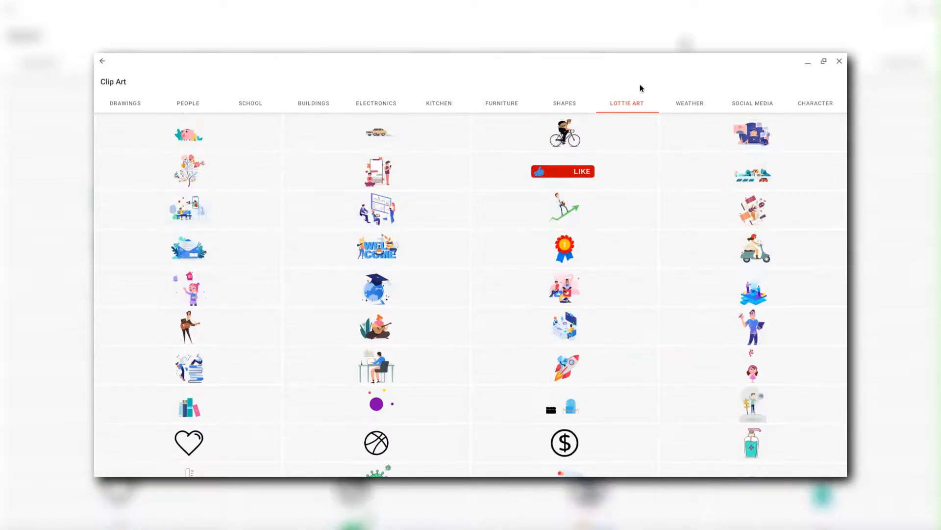
{"action": "left_click", "coordinate": [689, 103]}
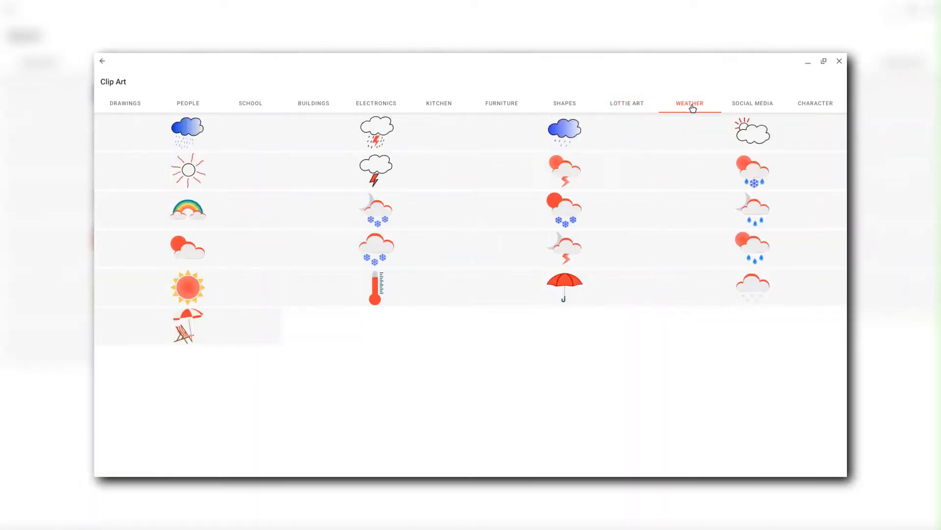
{"action": "left_click", "coordinate": [752, 103]}
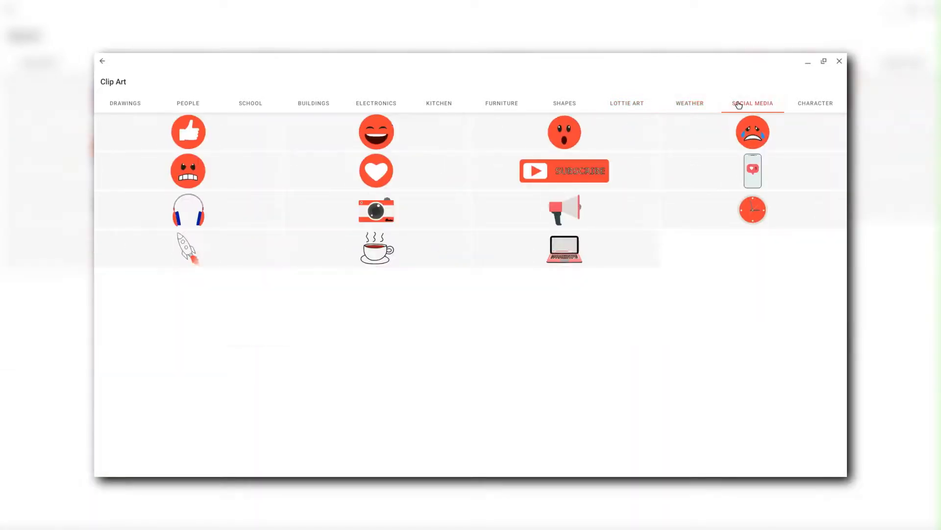
{"action": "mouse_move", "coordinate": [723, 185]}
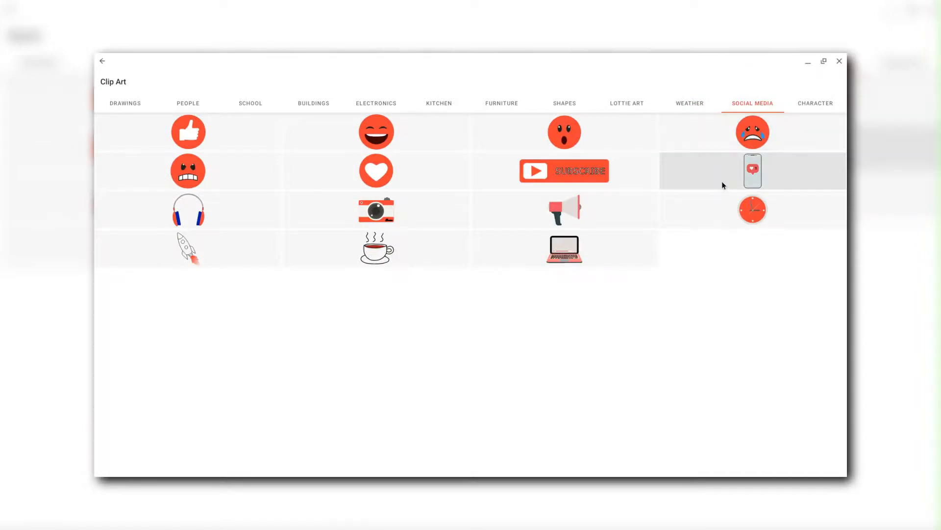
{"action": "mouse_move", "coordinate": [714, 249]}
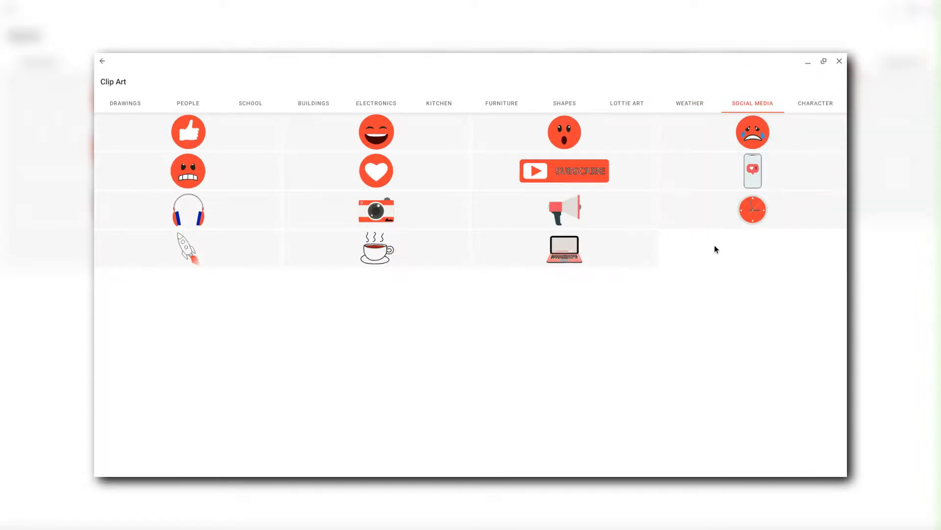
{"action": "mouse_move", "coordinate": [564, 249]}
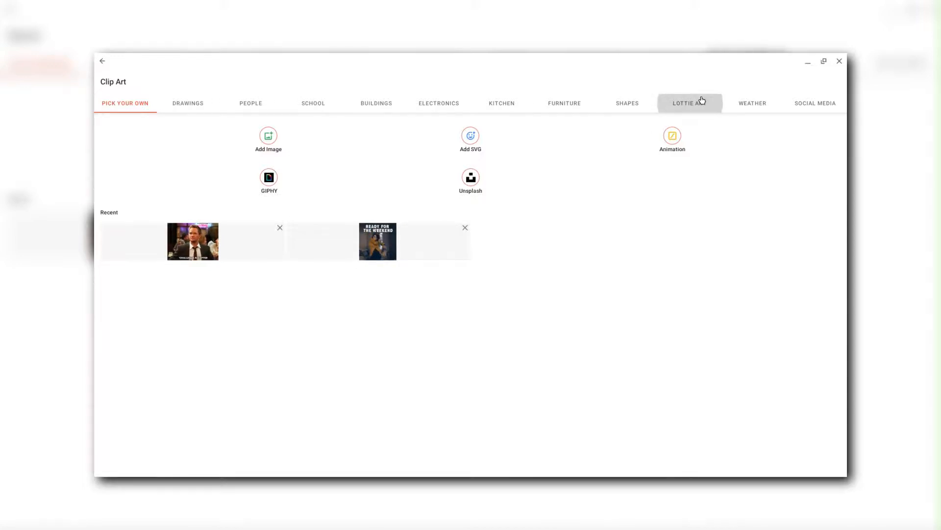
Browse Lottie Art, then add the pointing man in the orange shirt from Character clip art
{"action": "left_click", "coordinate": [685, 102]}
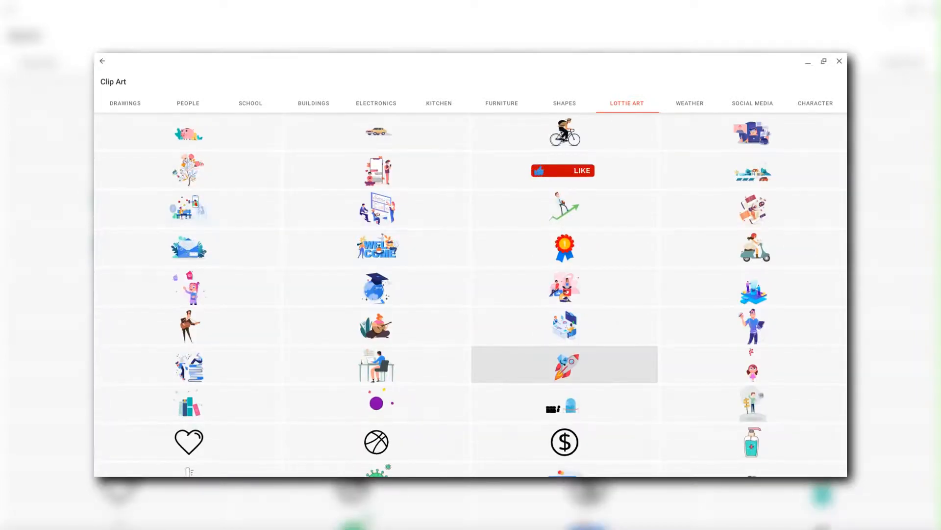
{"action": "scroll", "scroll_direction": "down", "scroll_amount": 3}
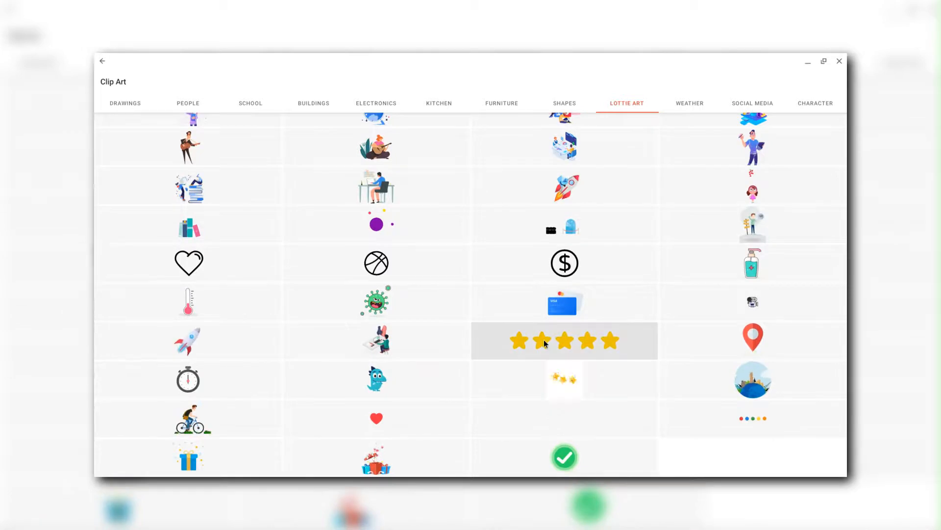
{"action": "scroll", "scroll_direction": "up", "scroll_amount": 3}
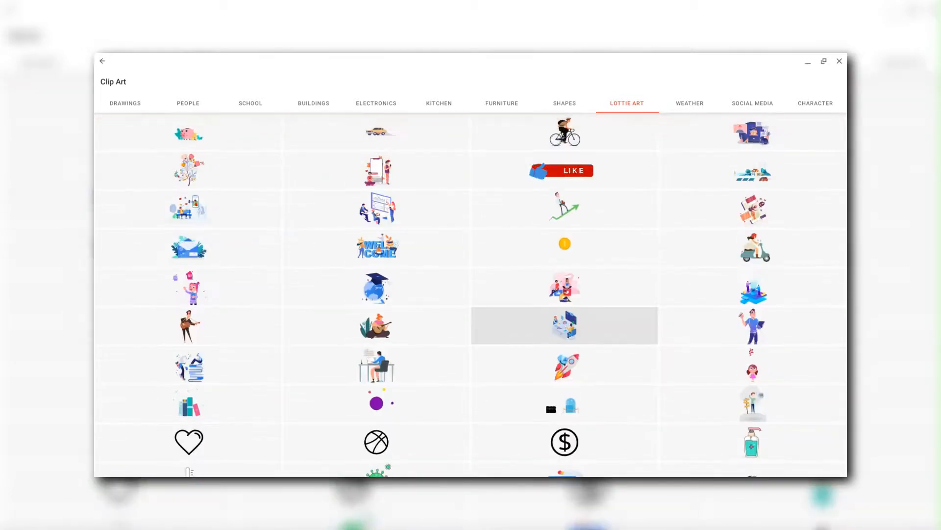
{"action": "scroll", "scroll_direction": "down", "scroll_amount": 3}
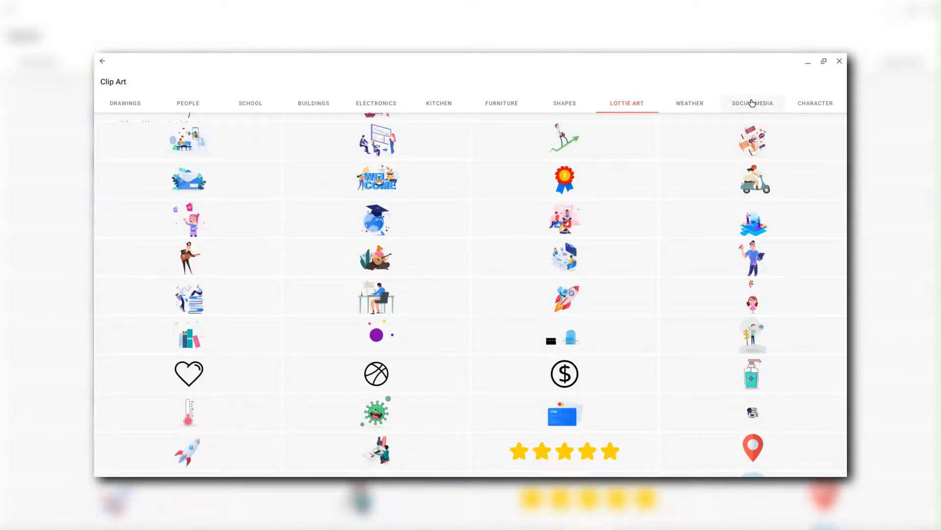
{"action": "mouse_move", "coordinate": [815, 102]}
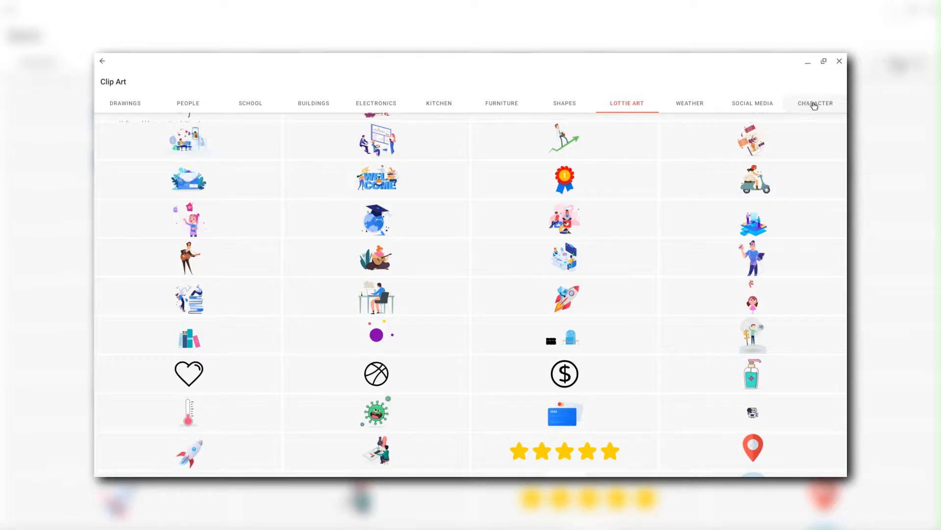
{"action": "left_click", "coordinate": [815, 102]}
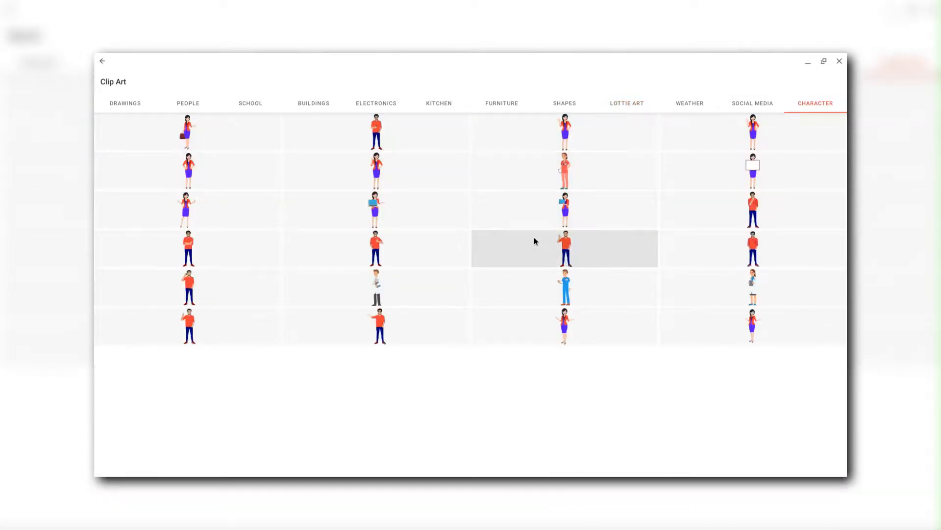
{"action": "mouse_move", "coordinate": [367, 323]}
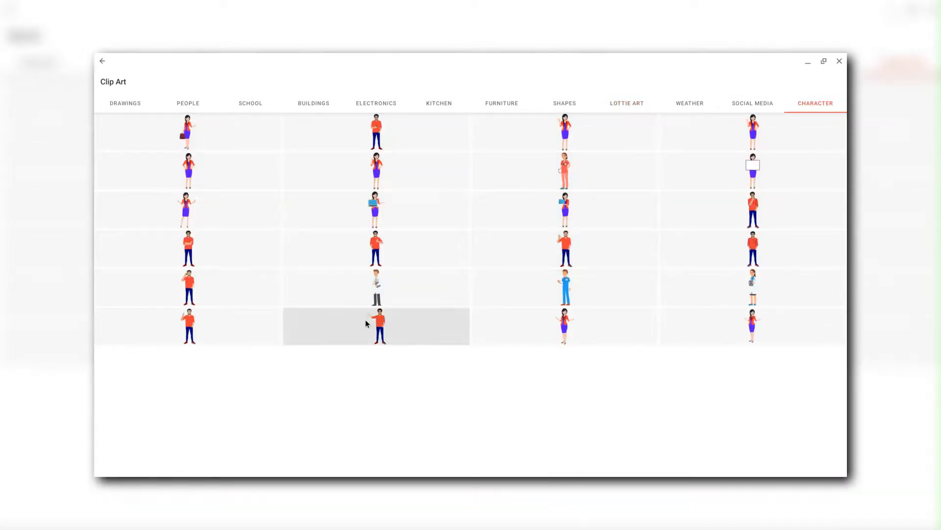
{"action": "left_click", "coordinate": [376, 324]}
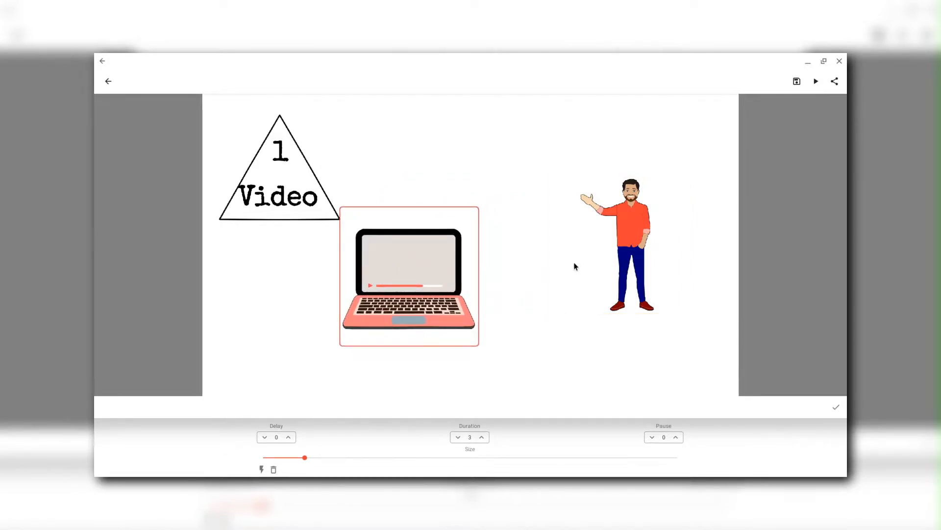
Confirm the presenting man's position at the lower right of the laptop slide
{"action": "left_click", "coordinate": [618, 240]}
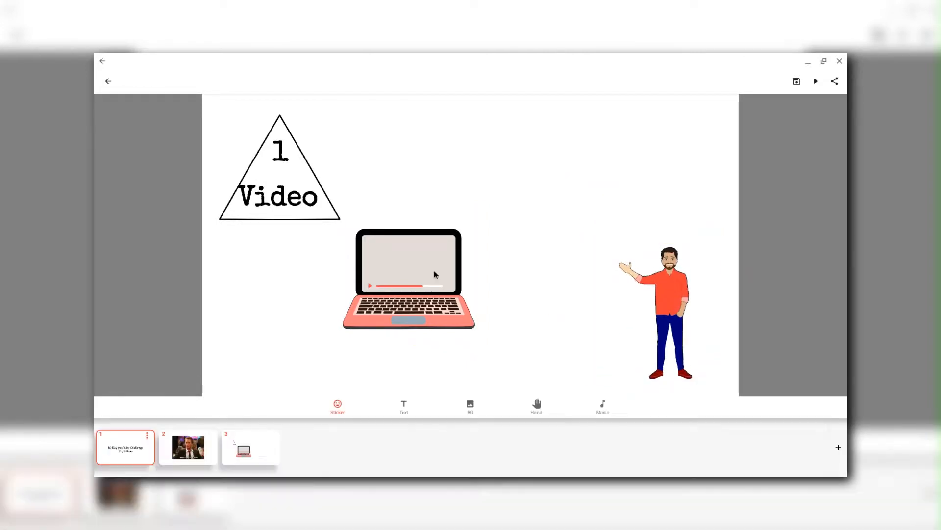
{"action": "left_click", "coordinate": [404, 407]}
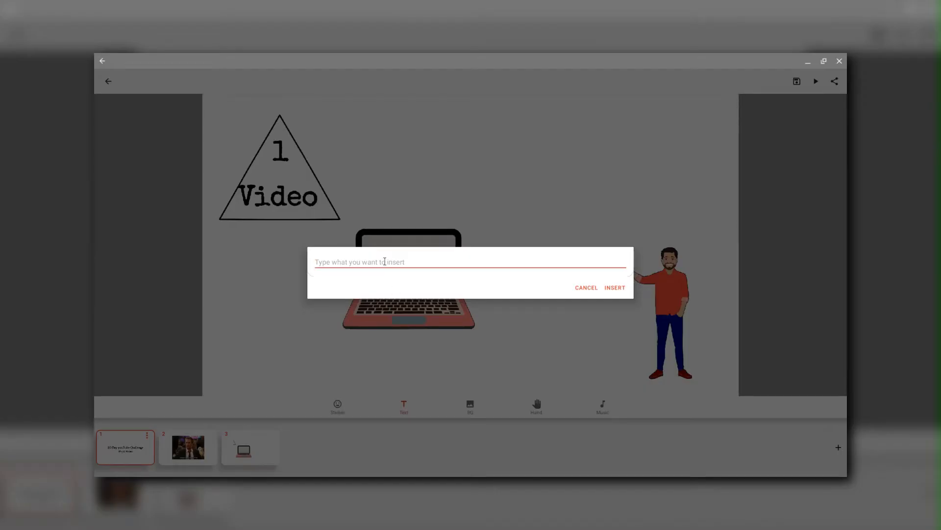
Insert the caption 'Uploaded each day' and place it to the right of the laptop
{"action": "type", "text": "Uploaded"}
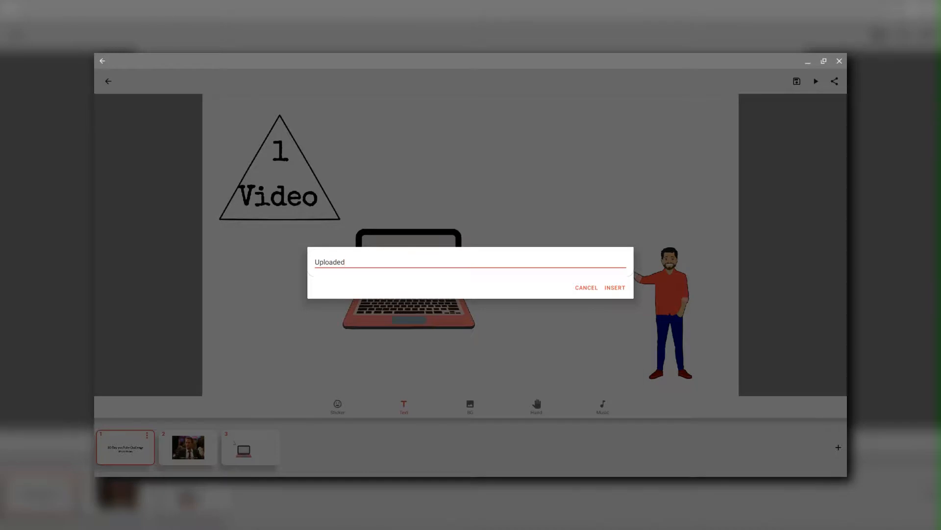
{"action": "type", "text": "each"}
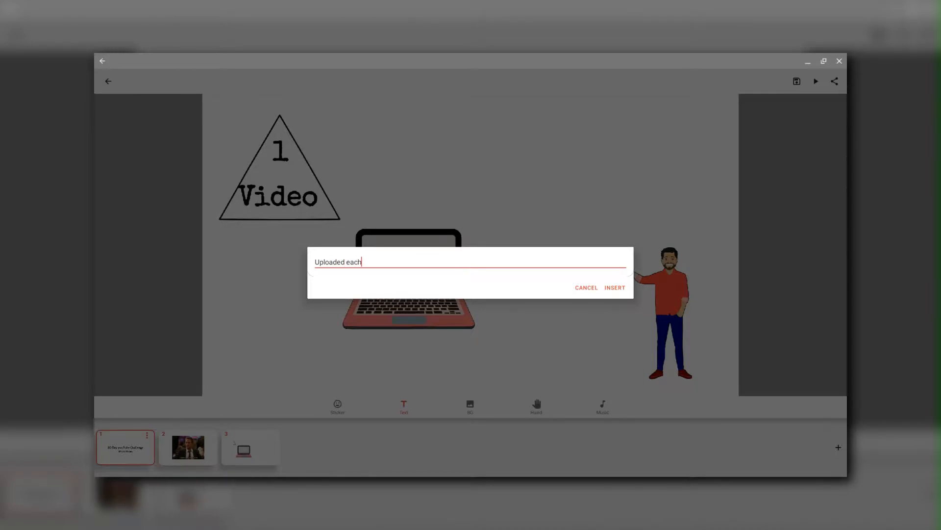
{"action": "type", "text": "day"}
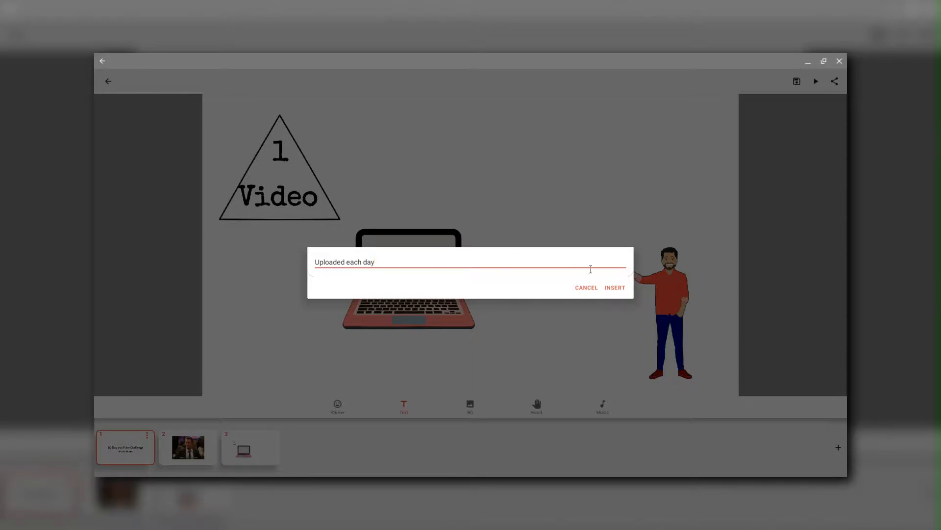
{"action": "left_click", "coordinate": [614, 287]}
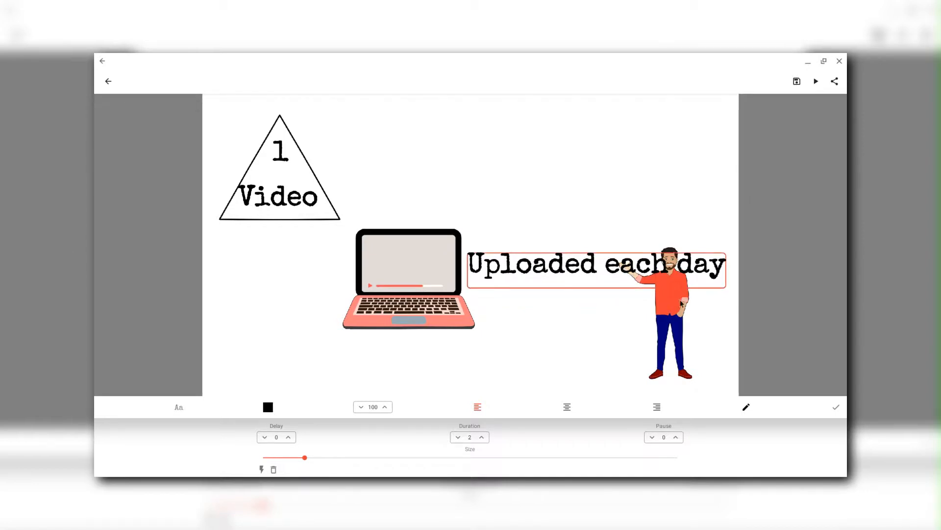
{"action": "left_click", "coordinate": [388, 380]}
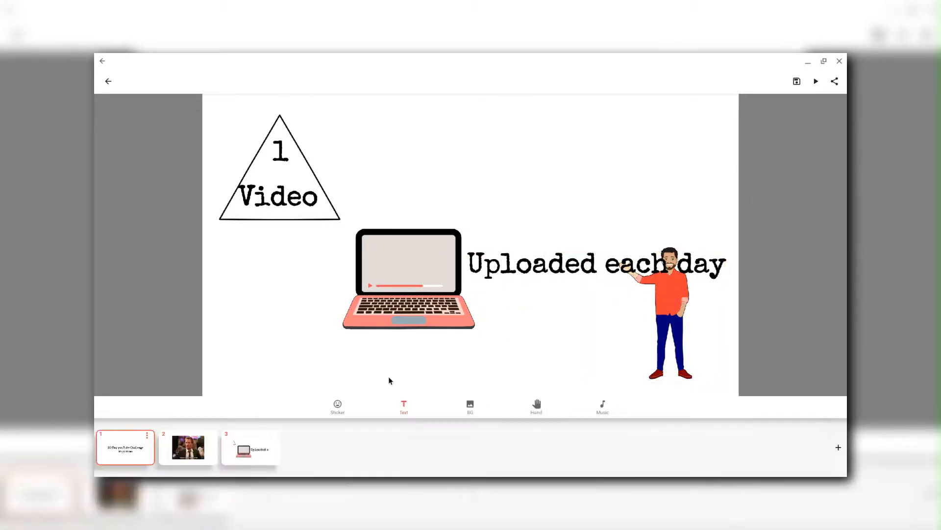
Browse the Social Media and animated clip art collections for a movie camera sticker
{"action": "left_click", "coordinate": [337, 407]}
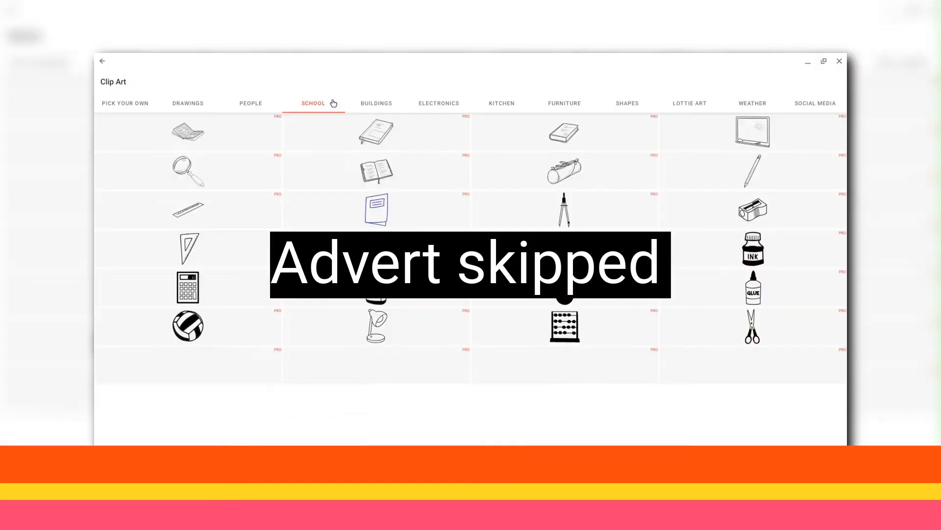
{"action": "left_click", "coordinate": [752, 103]}
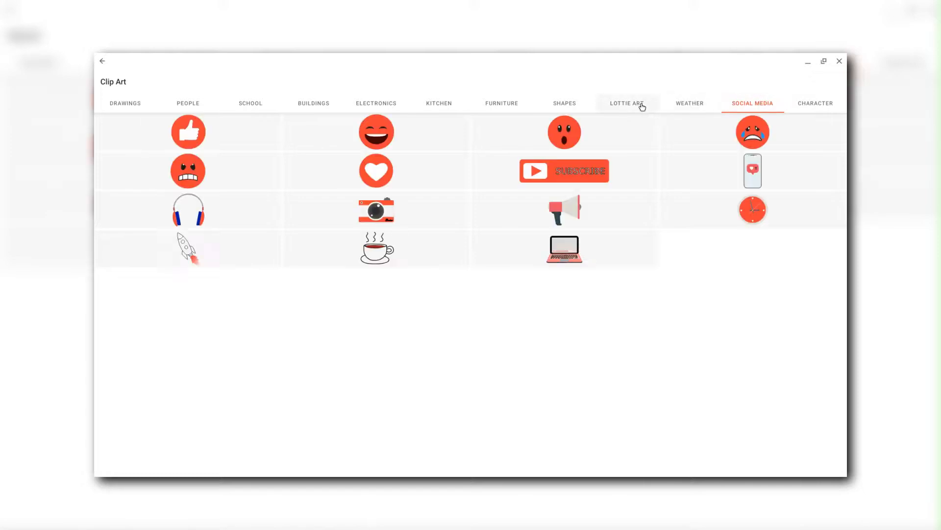
{"action": "left_click", "coordinate": [626, 103]}
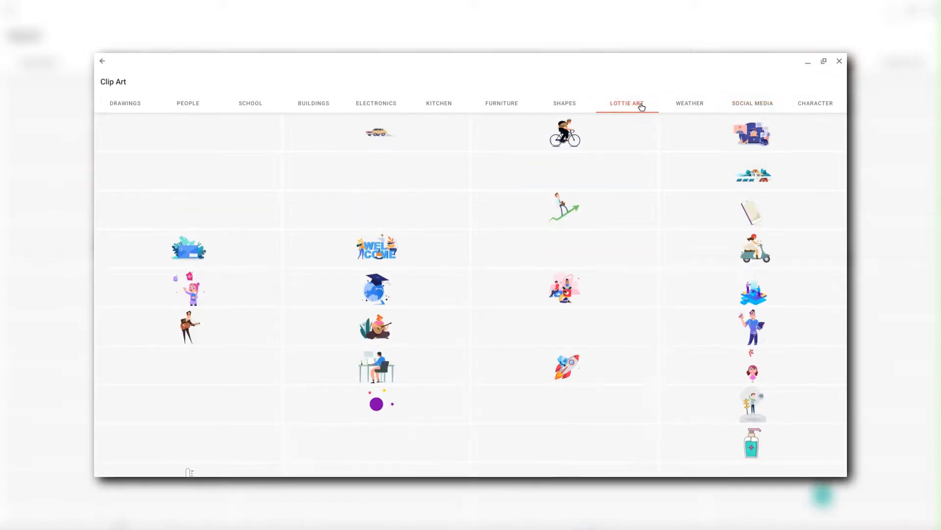
{"action": "scroll", "scroll_direction": "down", "scroll_amount": 3}
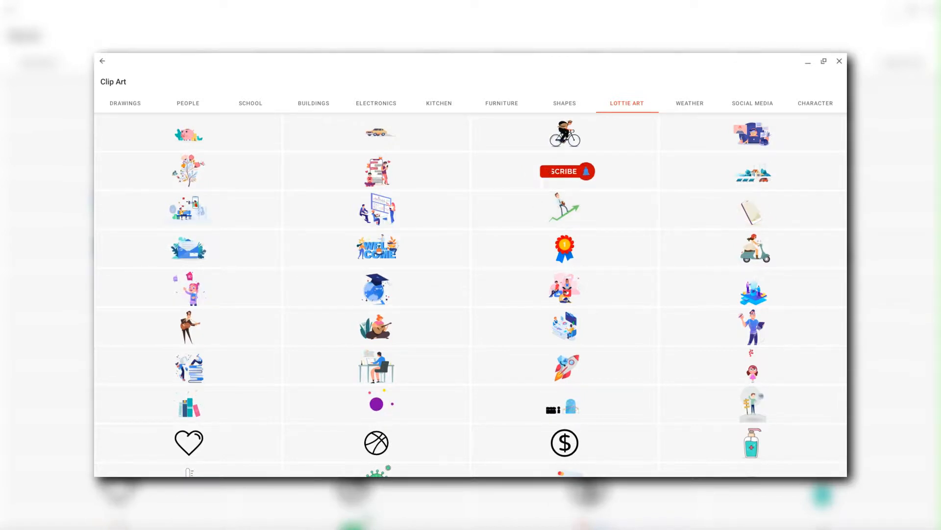
{"action": "scroll", "scroll_direction": "down", "scroll_amount": 3}
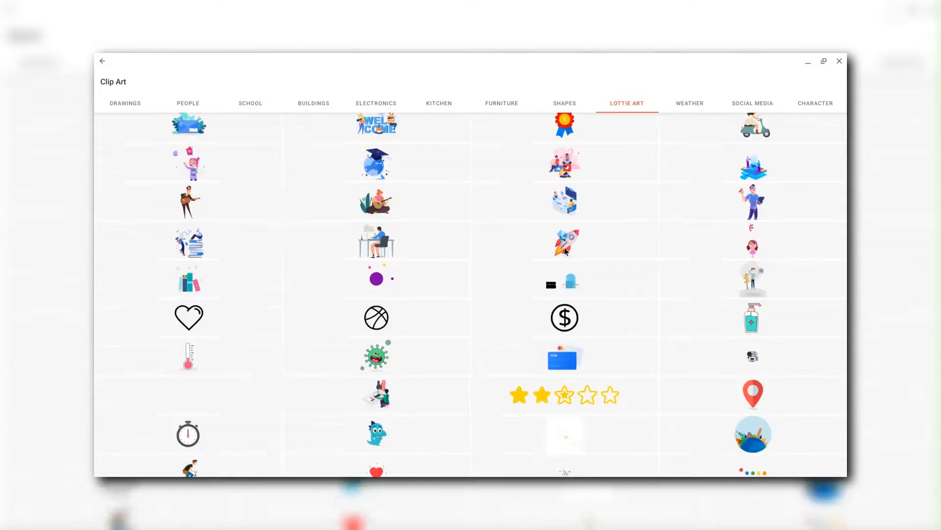
{"action": "scroll", "scroll_direction": "down", "scroll_amount": 3}
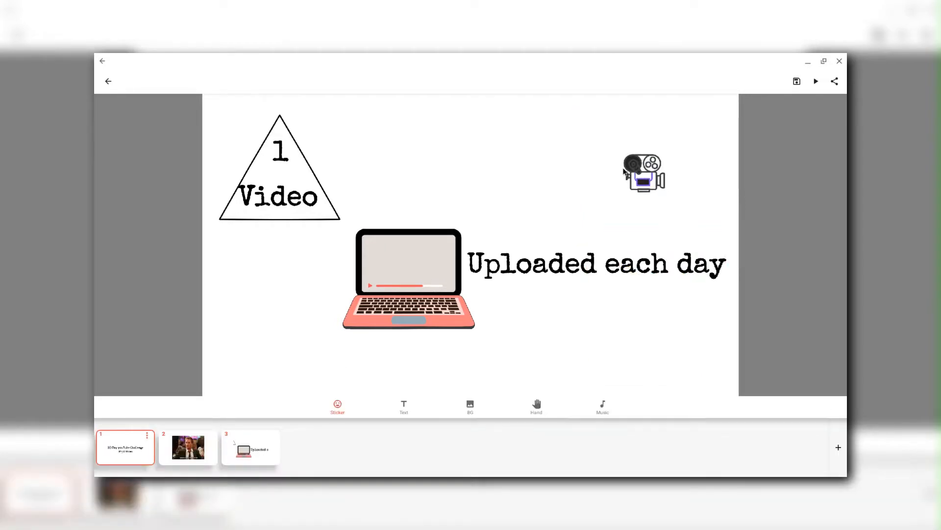
Select the movie camera sticker to adjust its position
{"action": "left_click", "coordinate": [642, 173]}
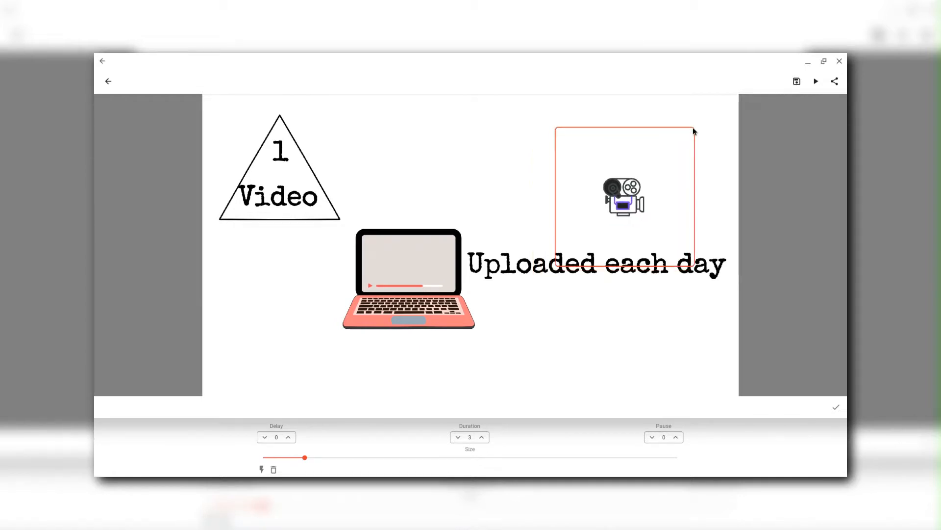
{"action": "mouse_move", "coordinate": [672, 151]}
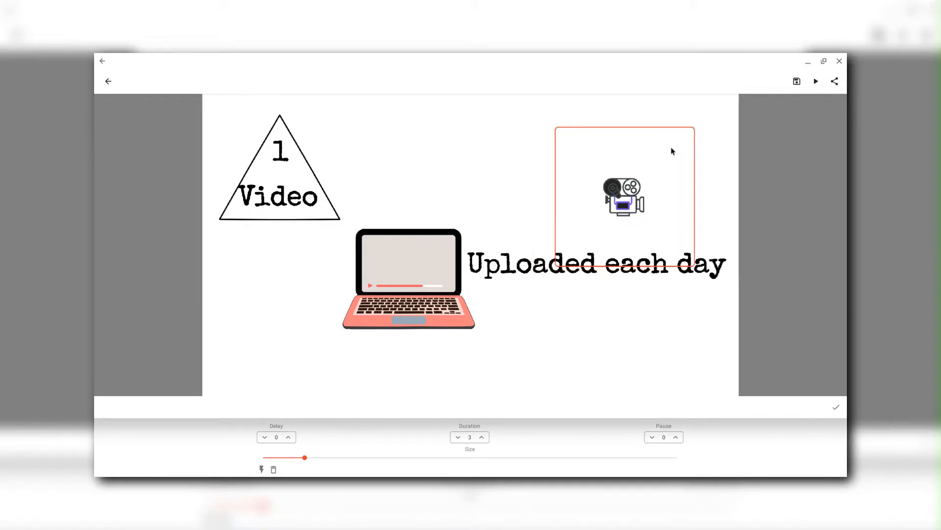
{"action": "mouse_move", "coordinate": [608, 215]}
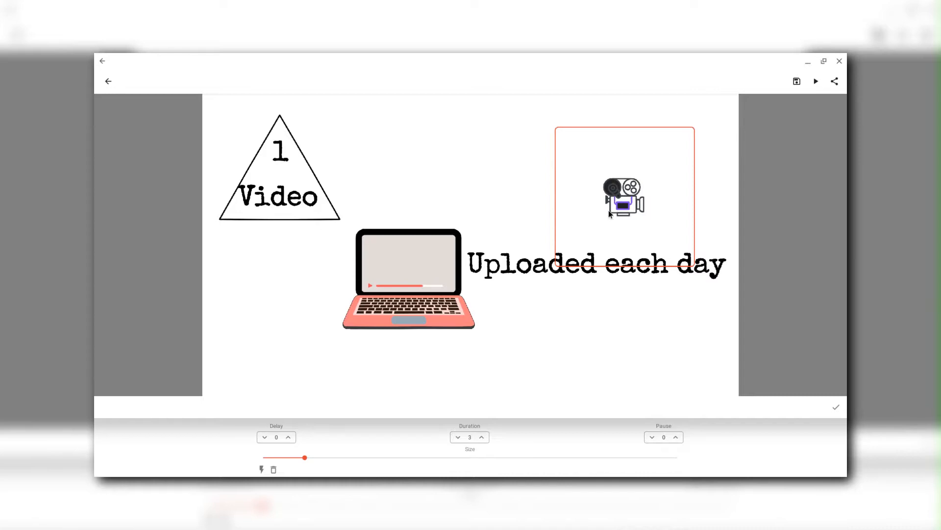
{"action": "mouse_move", "coordinate": [557, 132]}
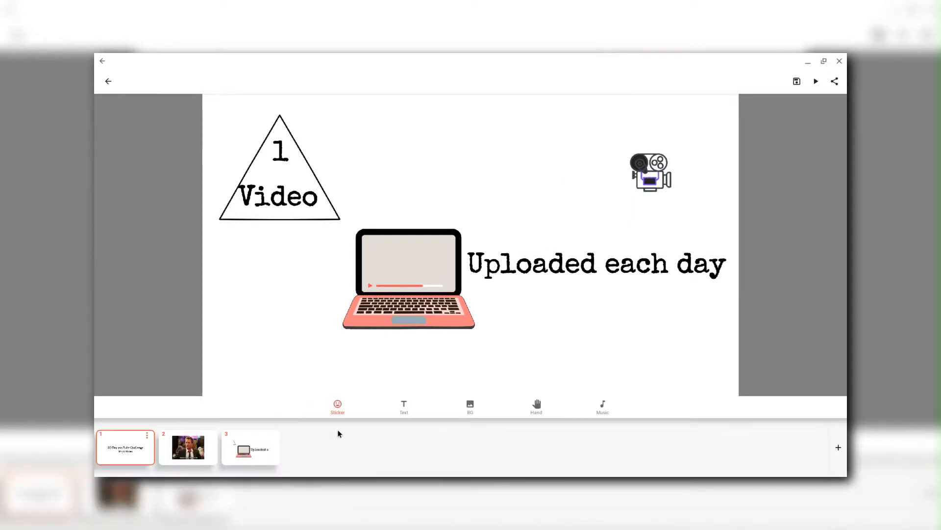
{"action": "mouse_move", "coordinate": [403, 408]}
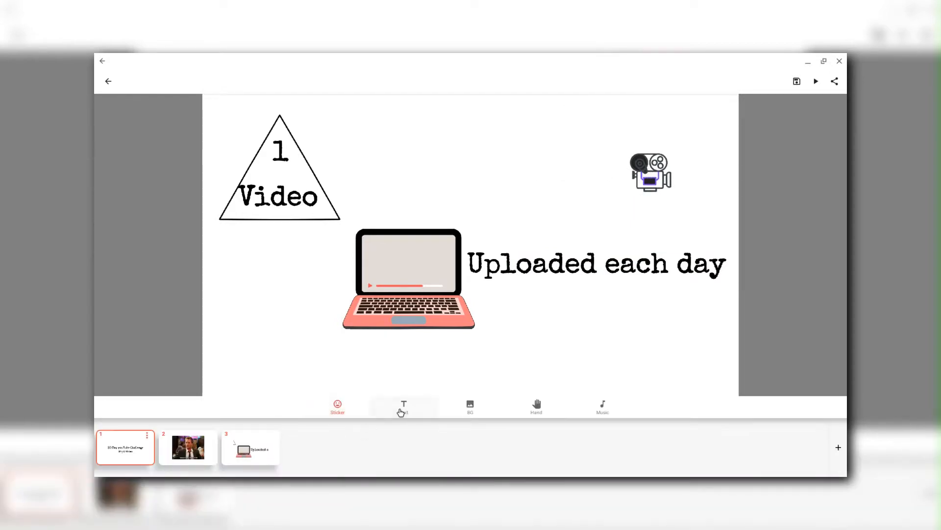
Add the text 'For 30 days' at the bottom of the slide, then reselect the third slide
{"action": "left_click", "coordinate": [404, 407]}
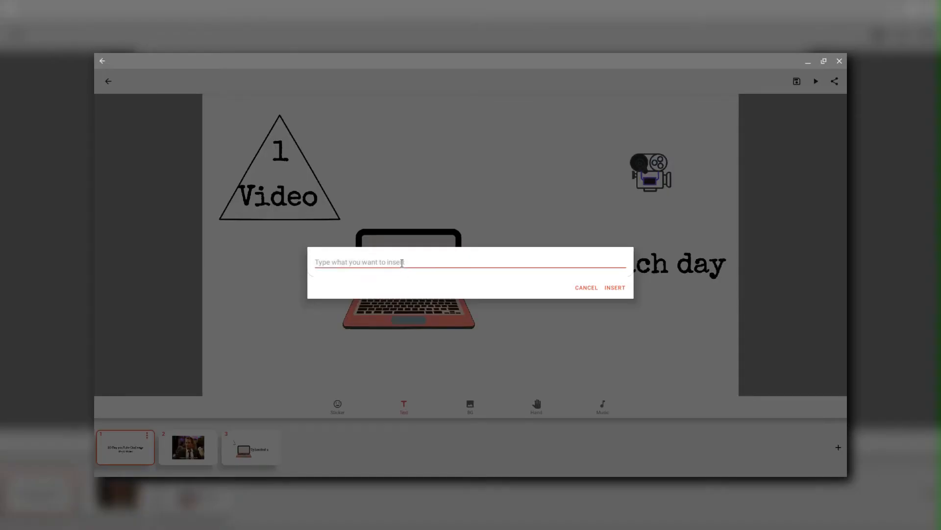
{"action": "type", "text": "For 30 d"}
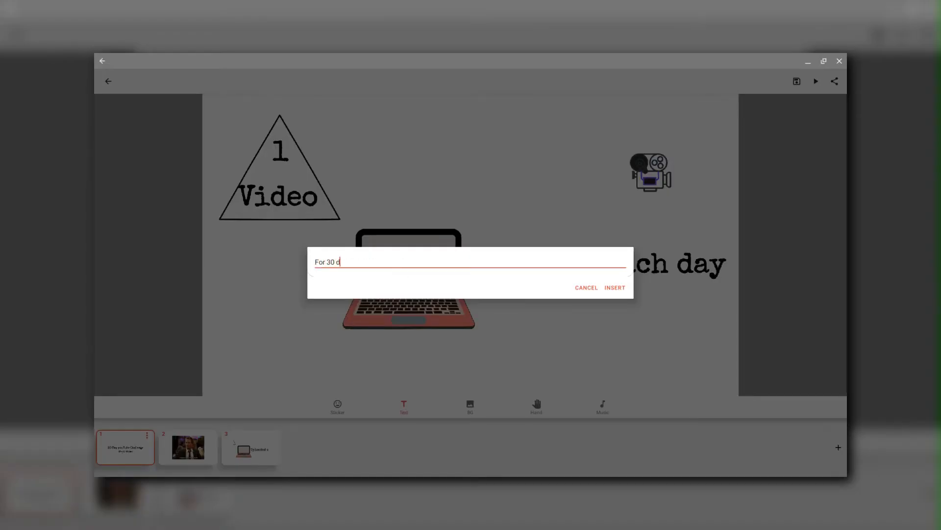
{"action": "left_click", "coordinate": [615, 287]}
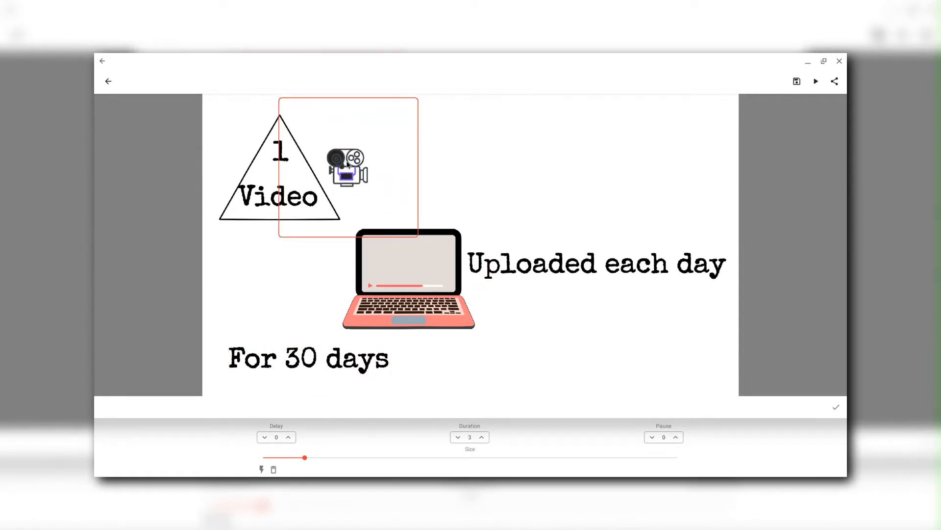
{"action": "left_click", "coordinate": [253, 287]}
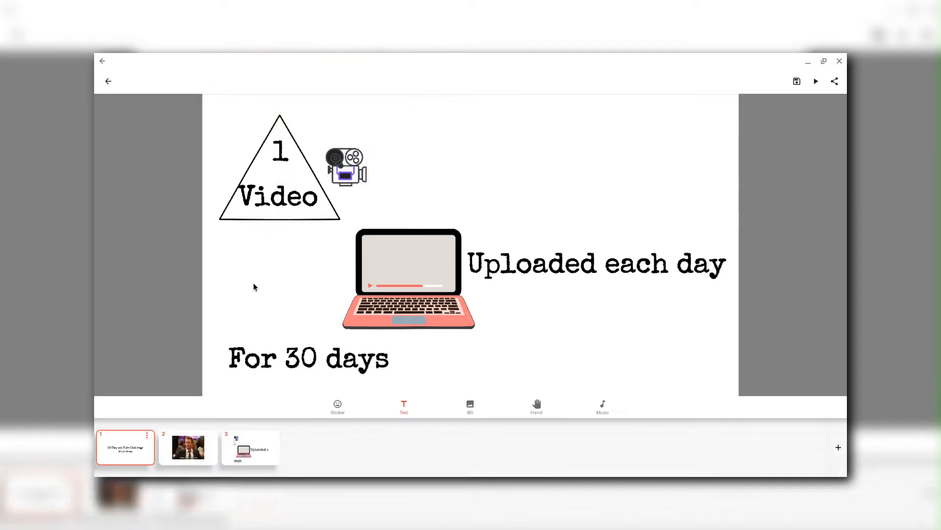
{"action": "mouse_move", "coordinate": [250, 450]}
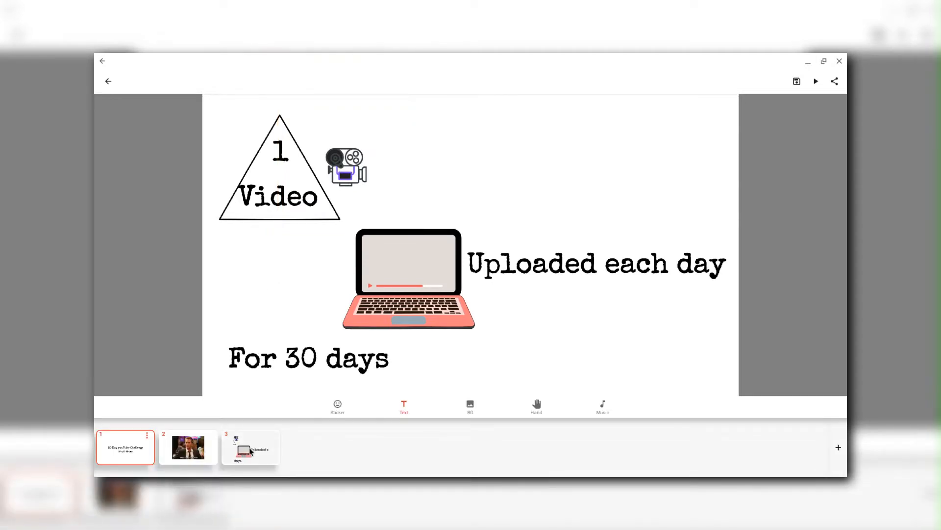
{"action": "left_click", "coordinate": [251, 447]}
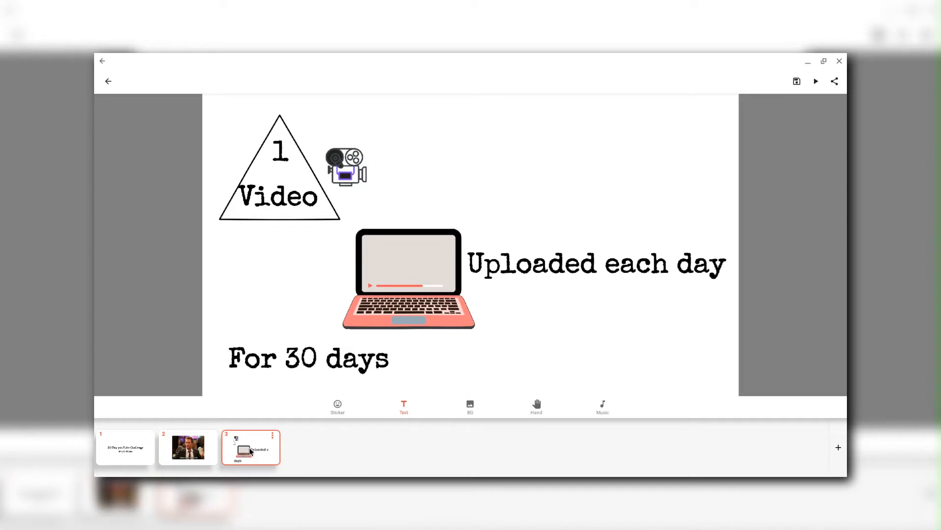
{"action": "mouse_move", "coordinate": [277, 212]}
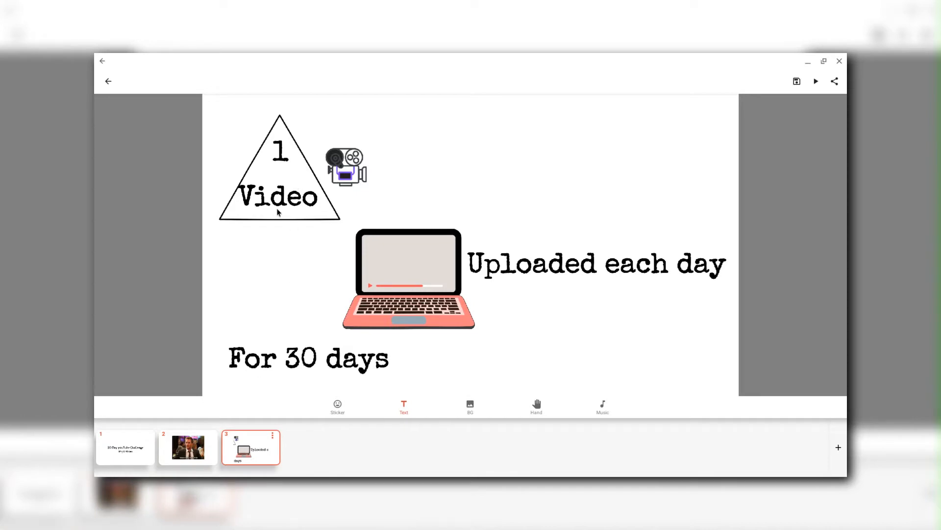
{"action": "mouse_move", "coordinate": [267, 293]}
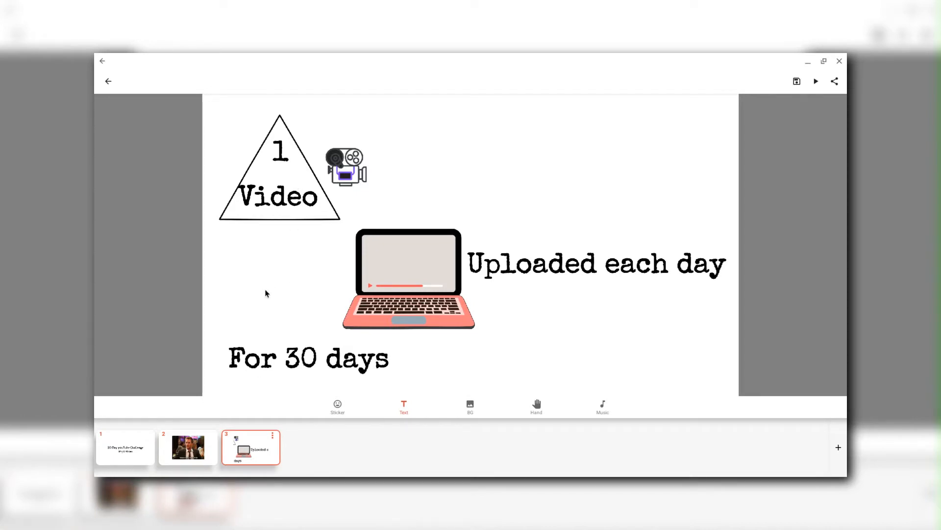
{"action": "mouse_move", "coordinate": [302, 334]}
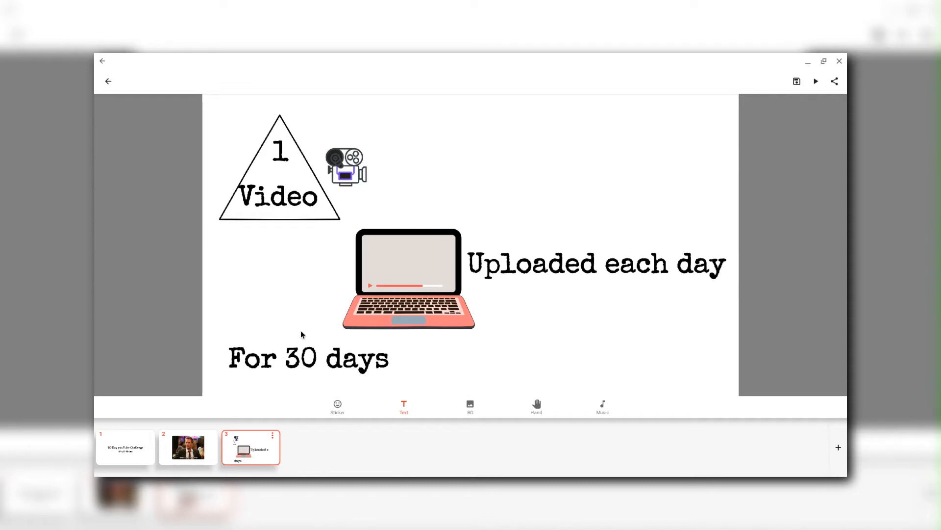
Add a fourth slide and place the animated LIKE button from Lottie Art on it
{"action": "left_click", "coordinate": [838, 447]}
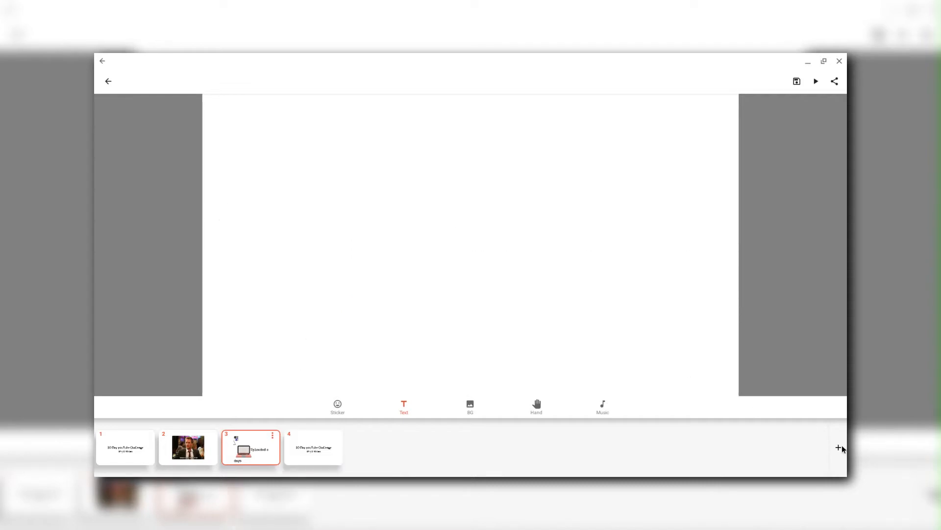
{"action": "mouse_move", "coordinate": [412, 358]}
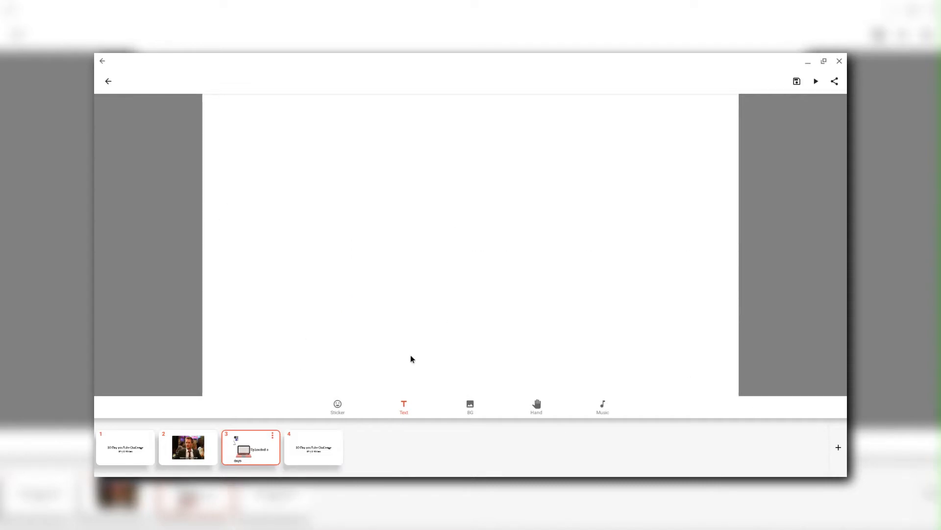
{"action": "left_click", "coordinate": [337, 407]}
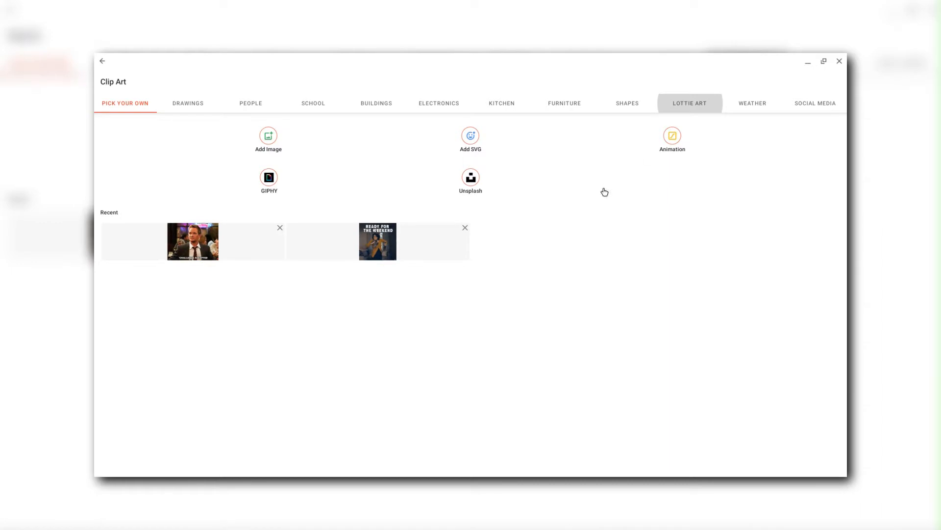
{"action": "left_click", "coordinate": [689, 102]}
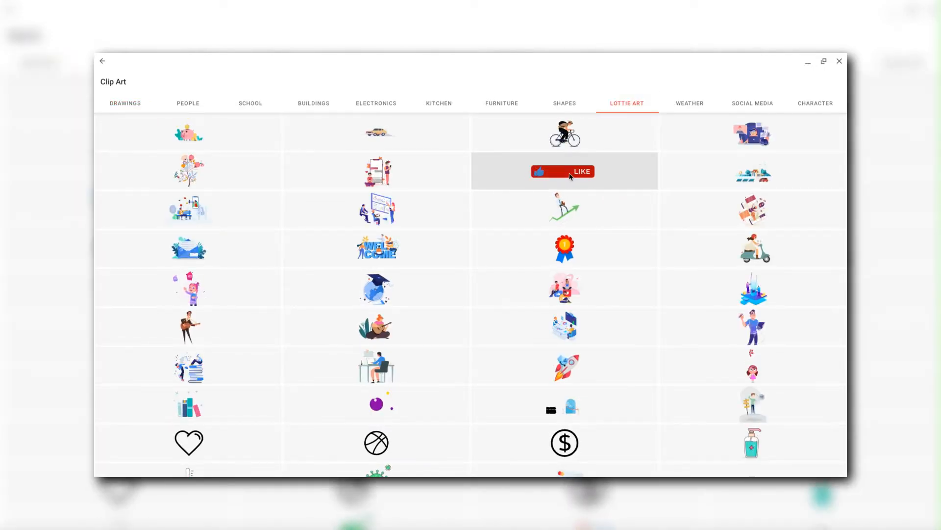
{"action": "left_click", "coordinate": [563, 171]}
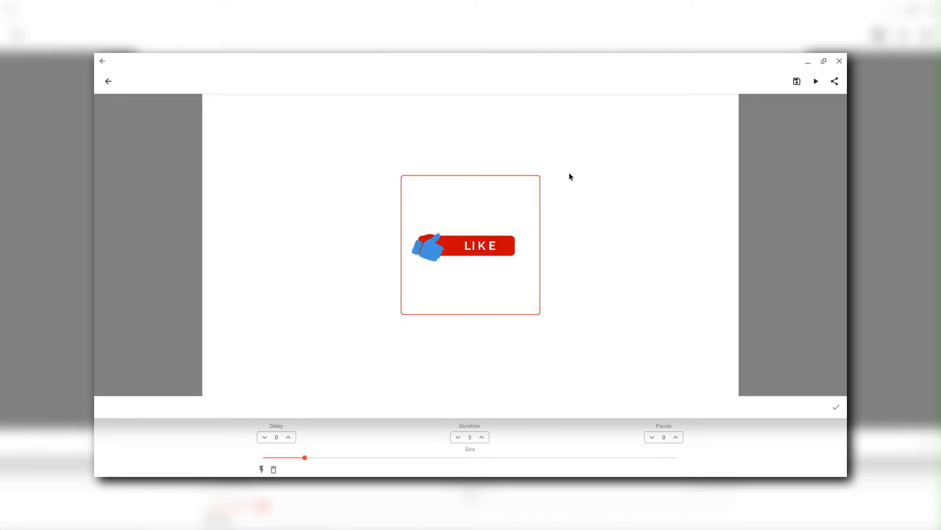
{"action": "left_click", "coordinate": [836, 406]}
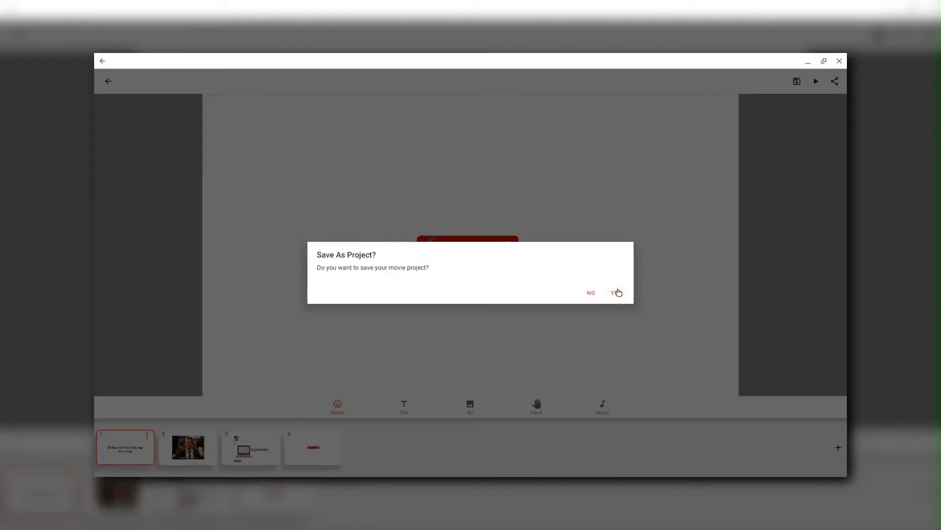
Save the project, cancel the background colour picker, and view the drawing-hand options
{"action": "left_click", "coordinate": [615, 292]}
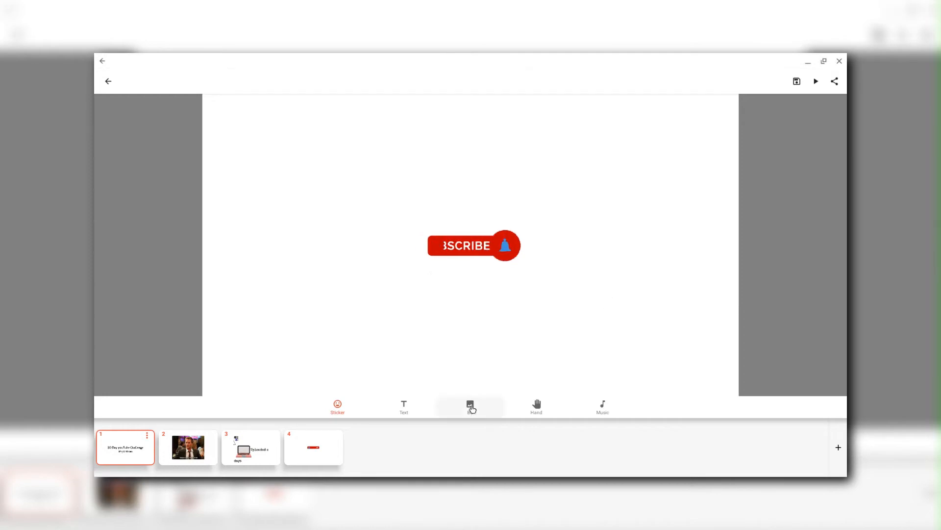
{"action": "left_click", "coordinate": [470, 407]}
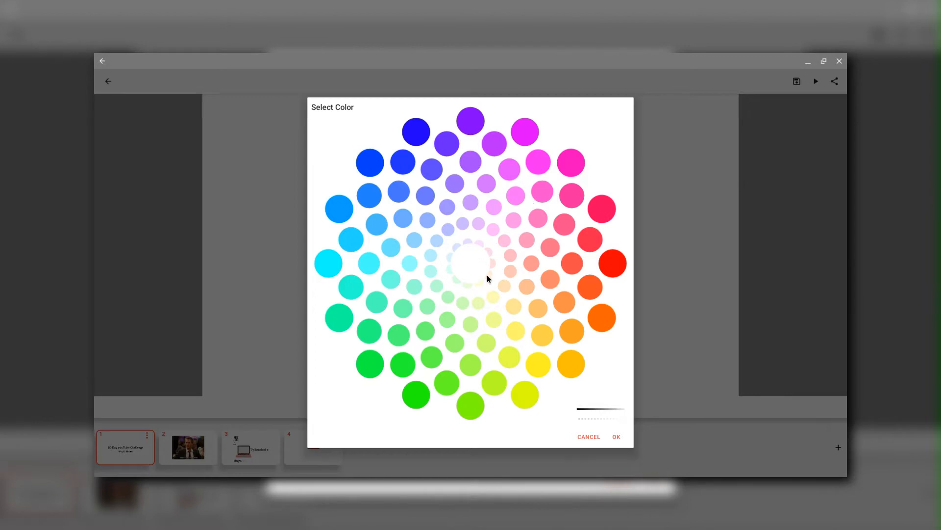
{"action": "mouse_move", "coordinate": [593, 437]}
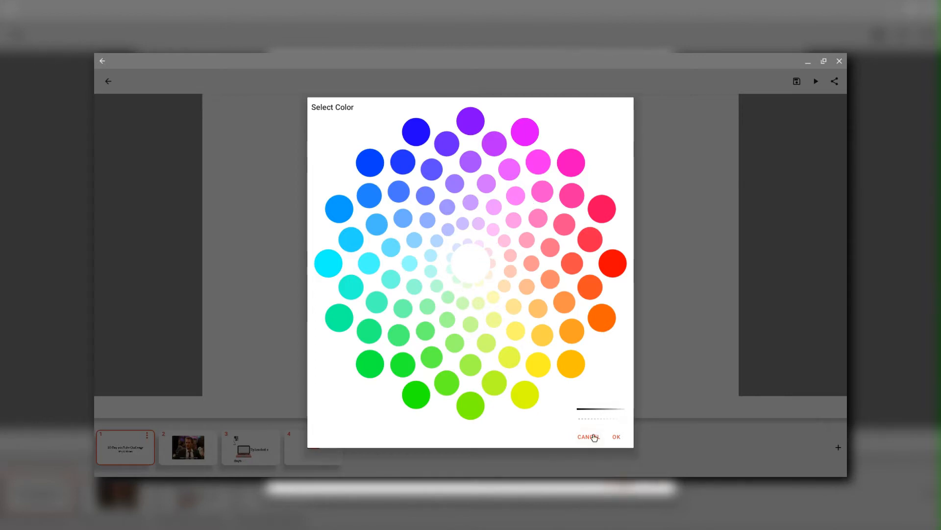
{"action": "mouse_move", "coordinate": [596, 436]}
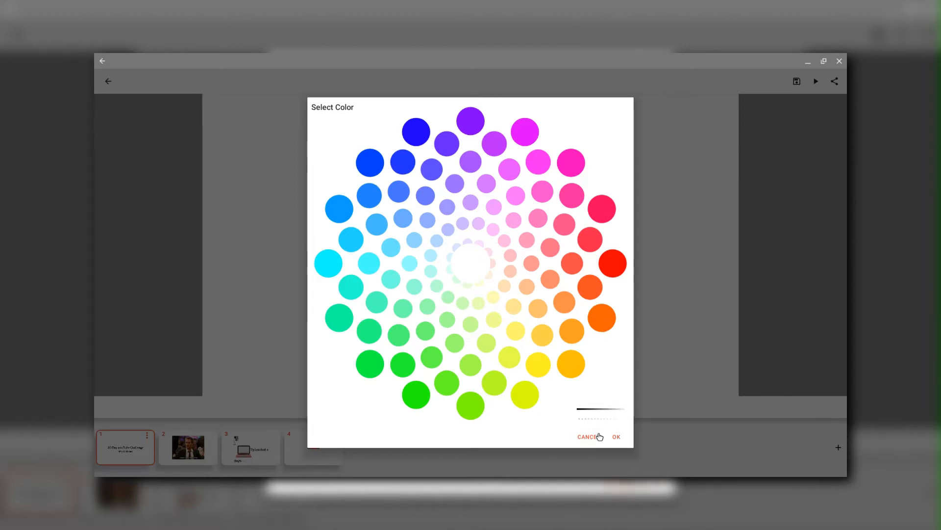
{"action": "left_click", "coordinate": [615, 437]}
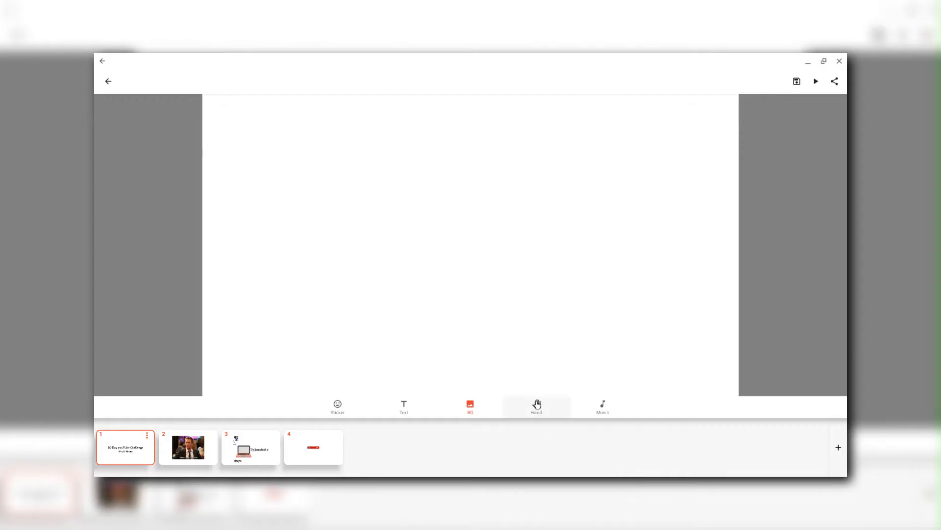
{"action": "left_click", "coordinate": [536, 407]}
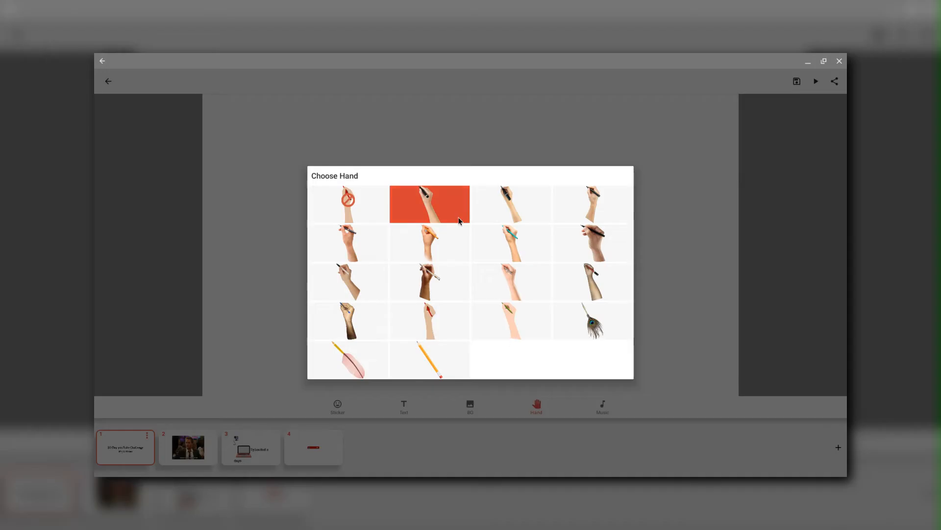
{"action": "mouse_move", "coordinate": [457, 286]}
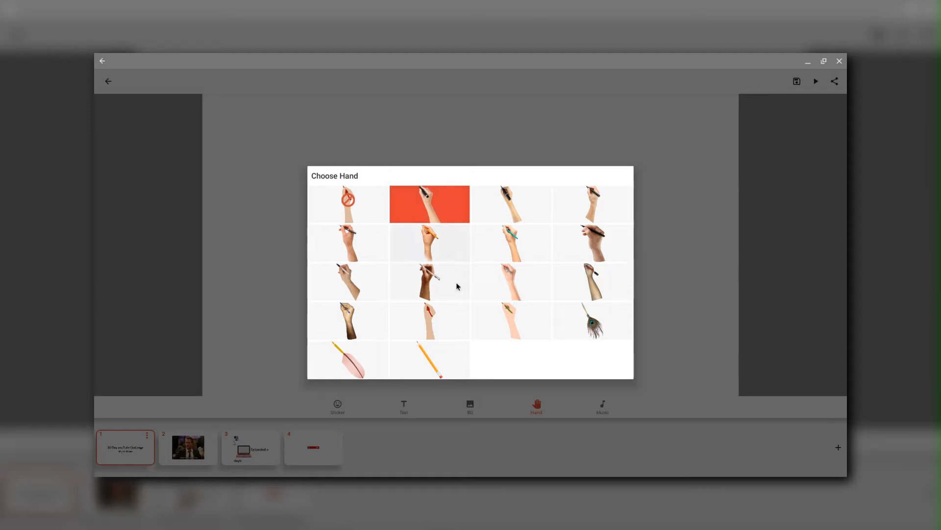
{"action": "mouse_move", "coordinate": [468, 360]}
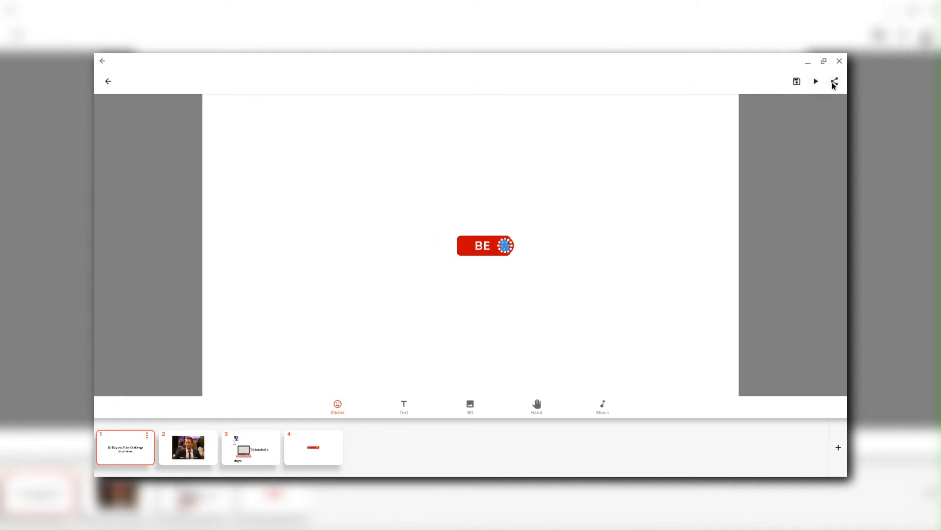
Export the four-slide movie named '30 day challenge' and start rendering it
{"action": "left_click", "coordinate": [834, 81]}
{"action": "type", "text": "£"}
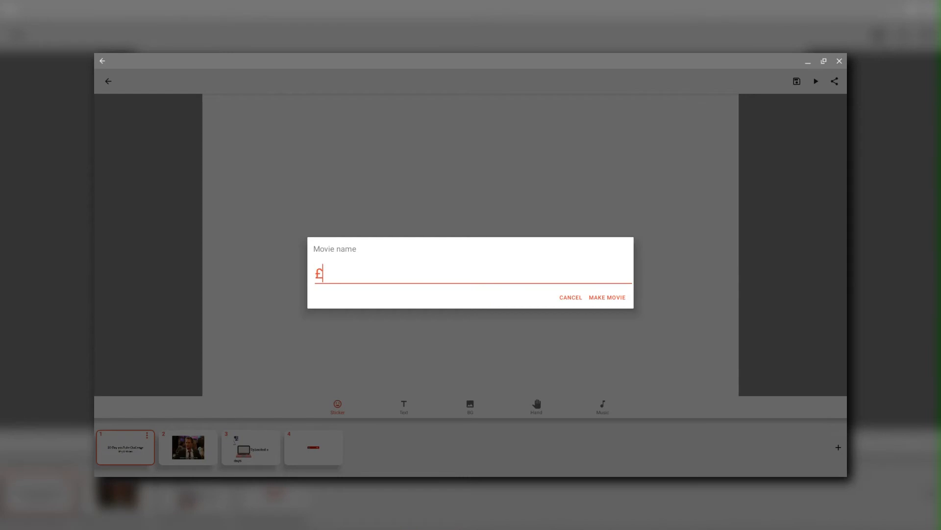
{"action": "type", "text": "30 day"}
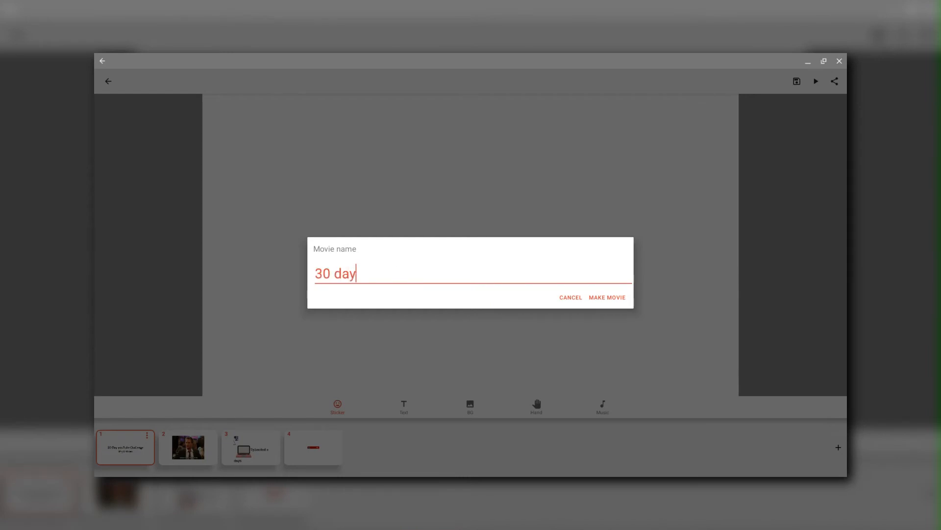
{"action": "type", "text": "challenge"}
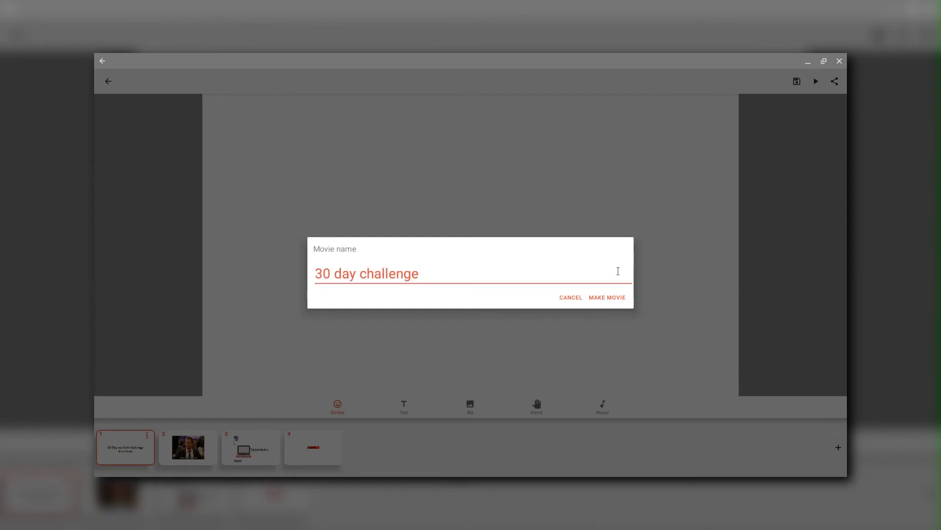
{"action": "left_click", "coordinate": [607, 297]}
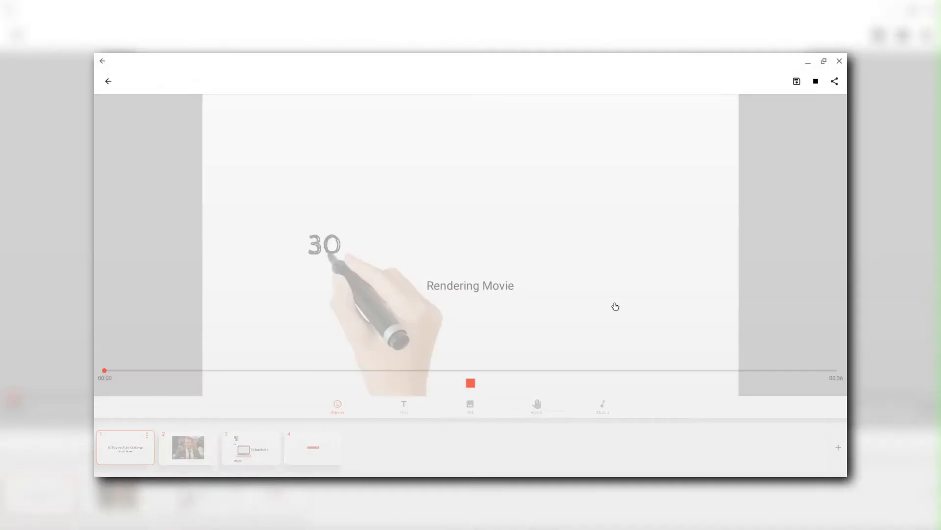